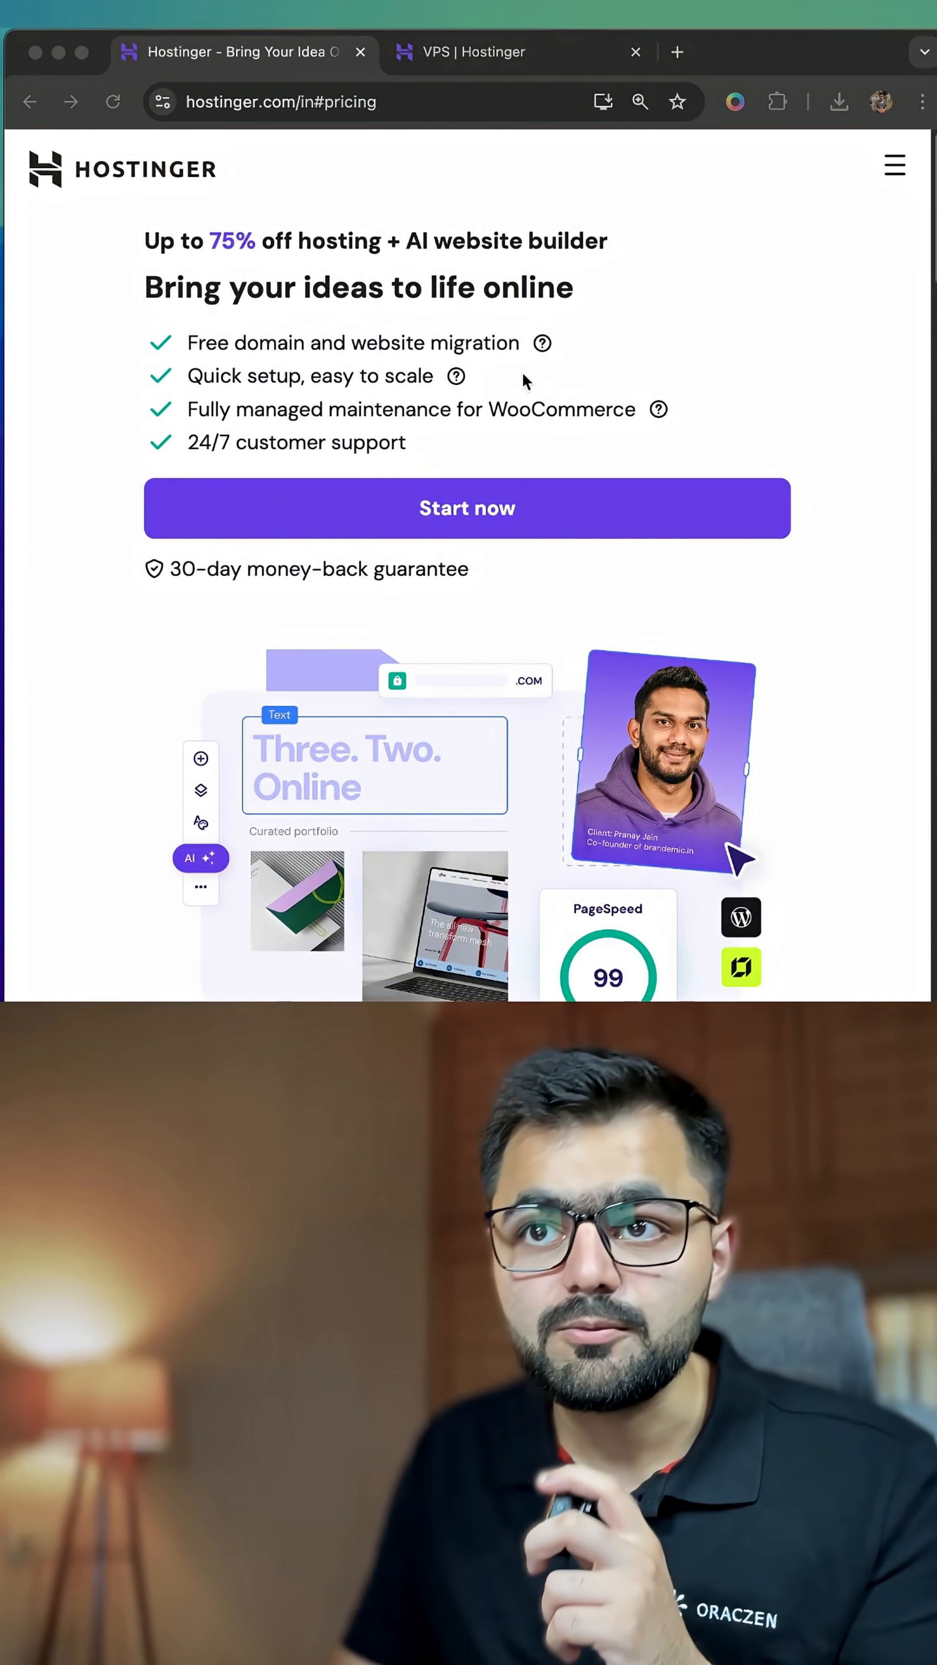
Step: Switch to the hPanel VPS list showing the running KVM 2 server
click(519, 52)
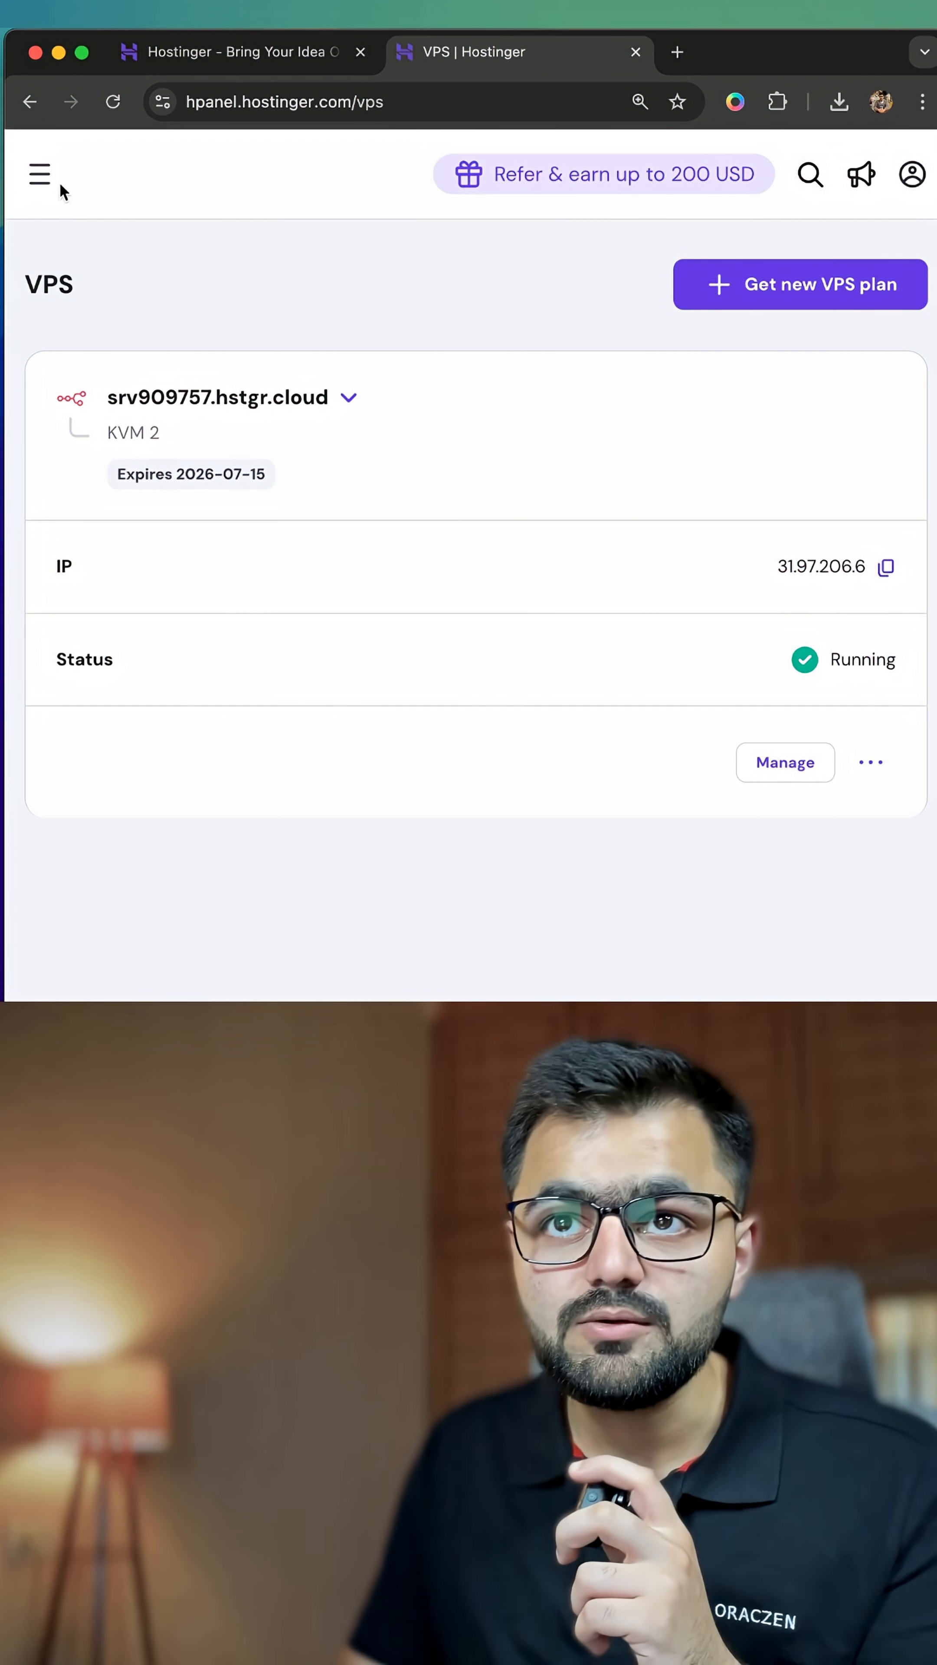
Step: Start ordering a new VPS from the VPS section and choose the KVM VPS type
click(39, 174)
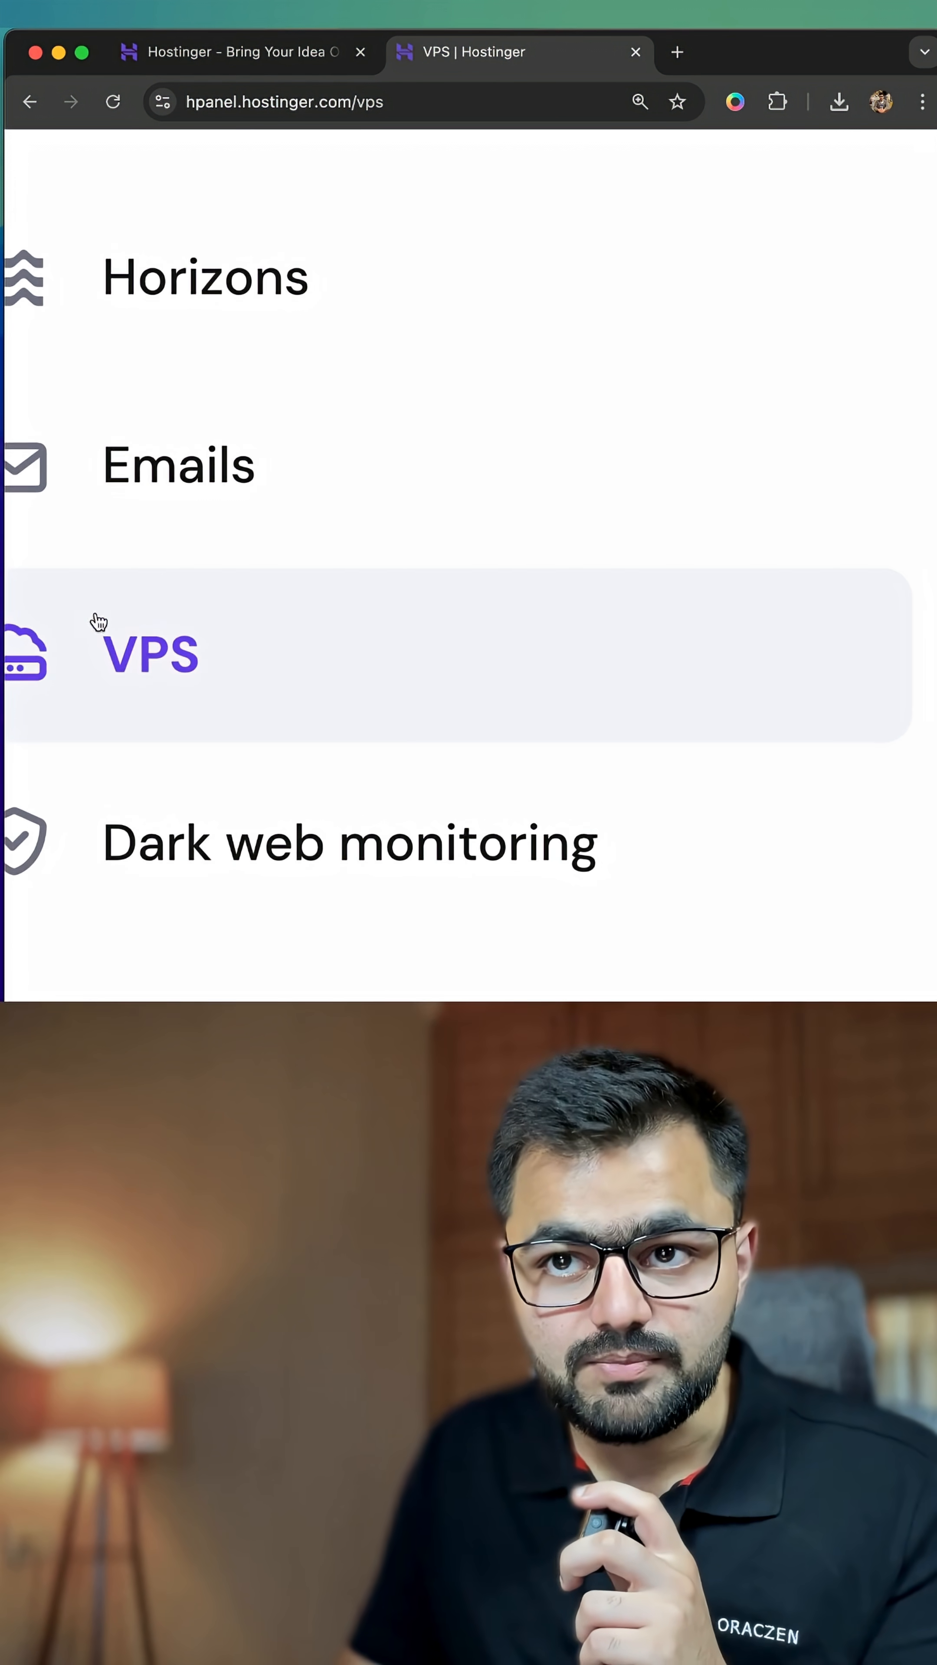
click(148, 653)
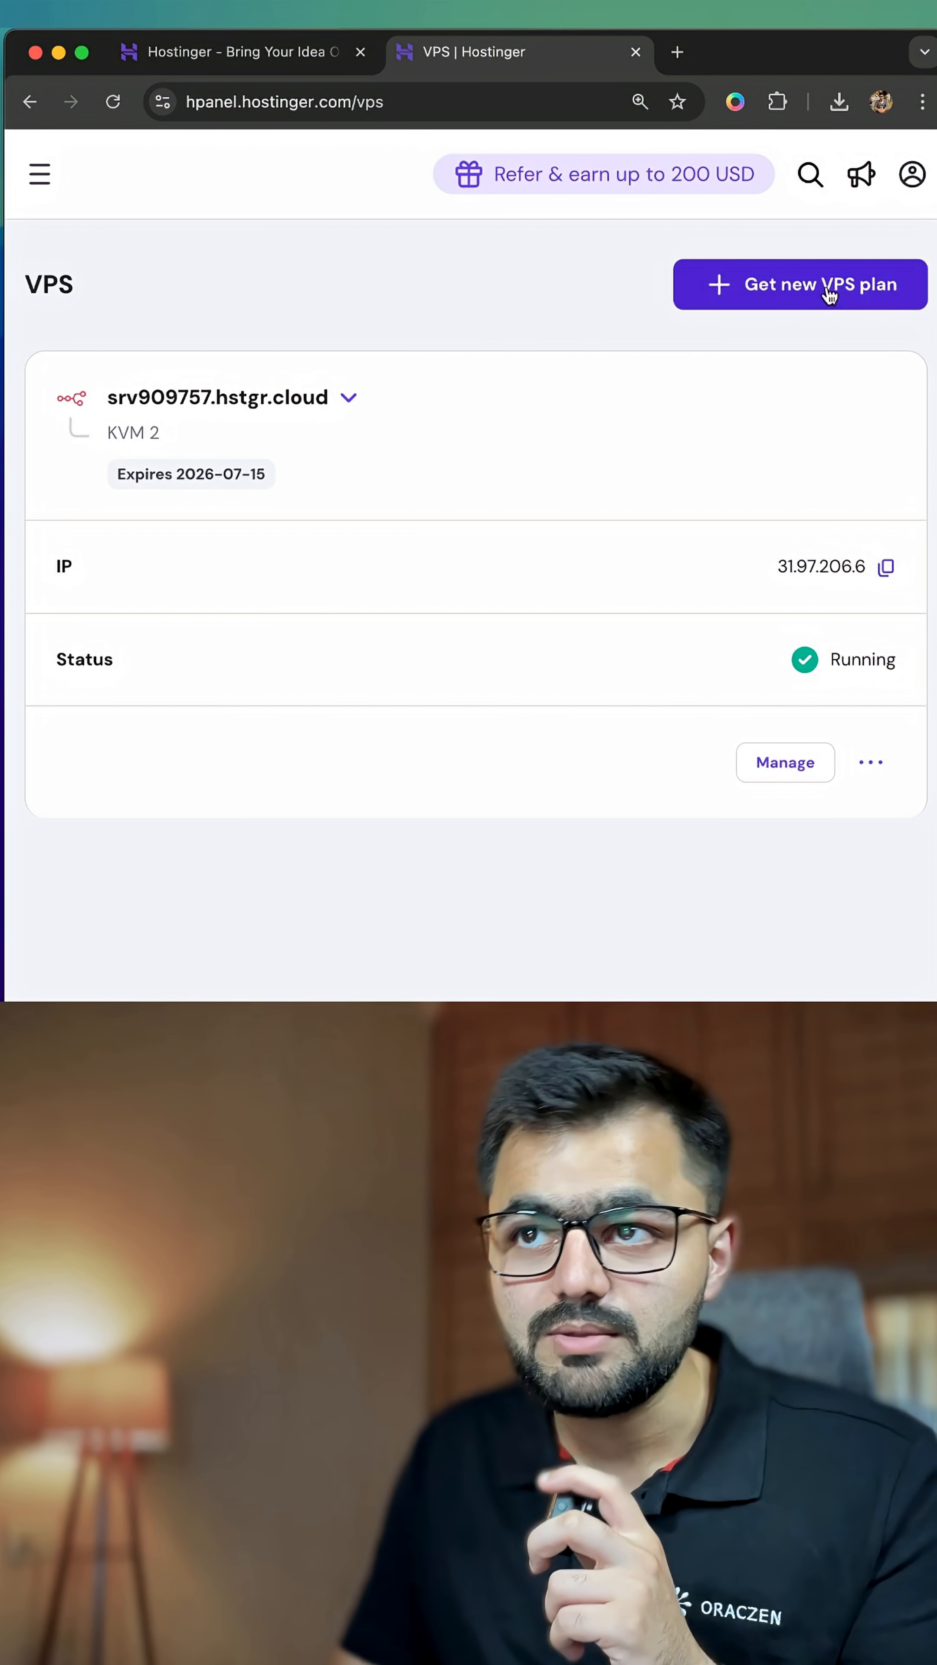
click(799, 283)
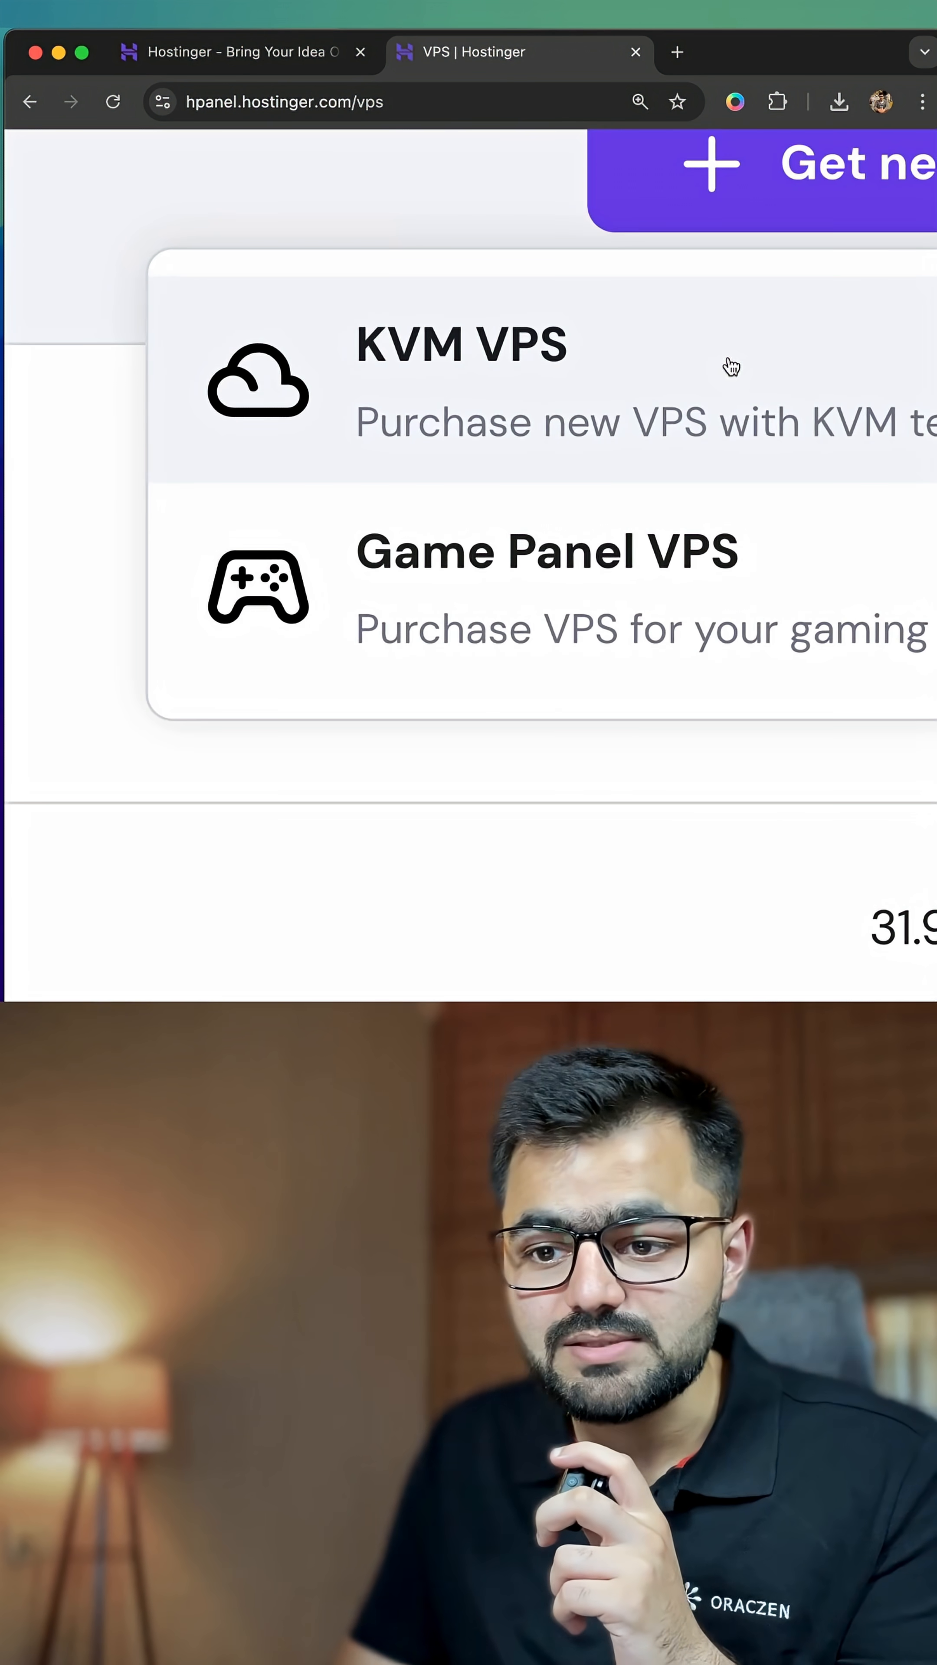
click(460, 382)
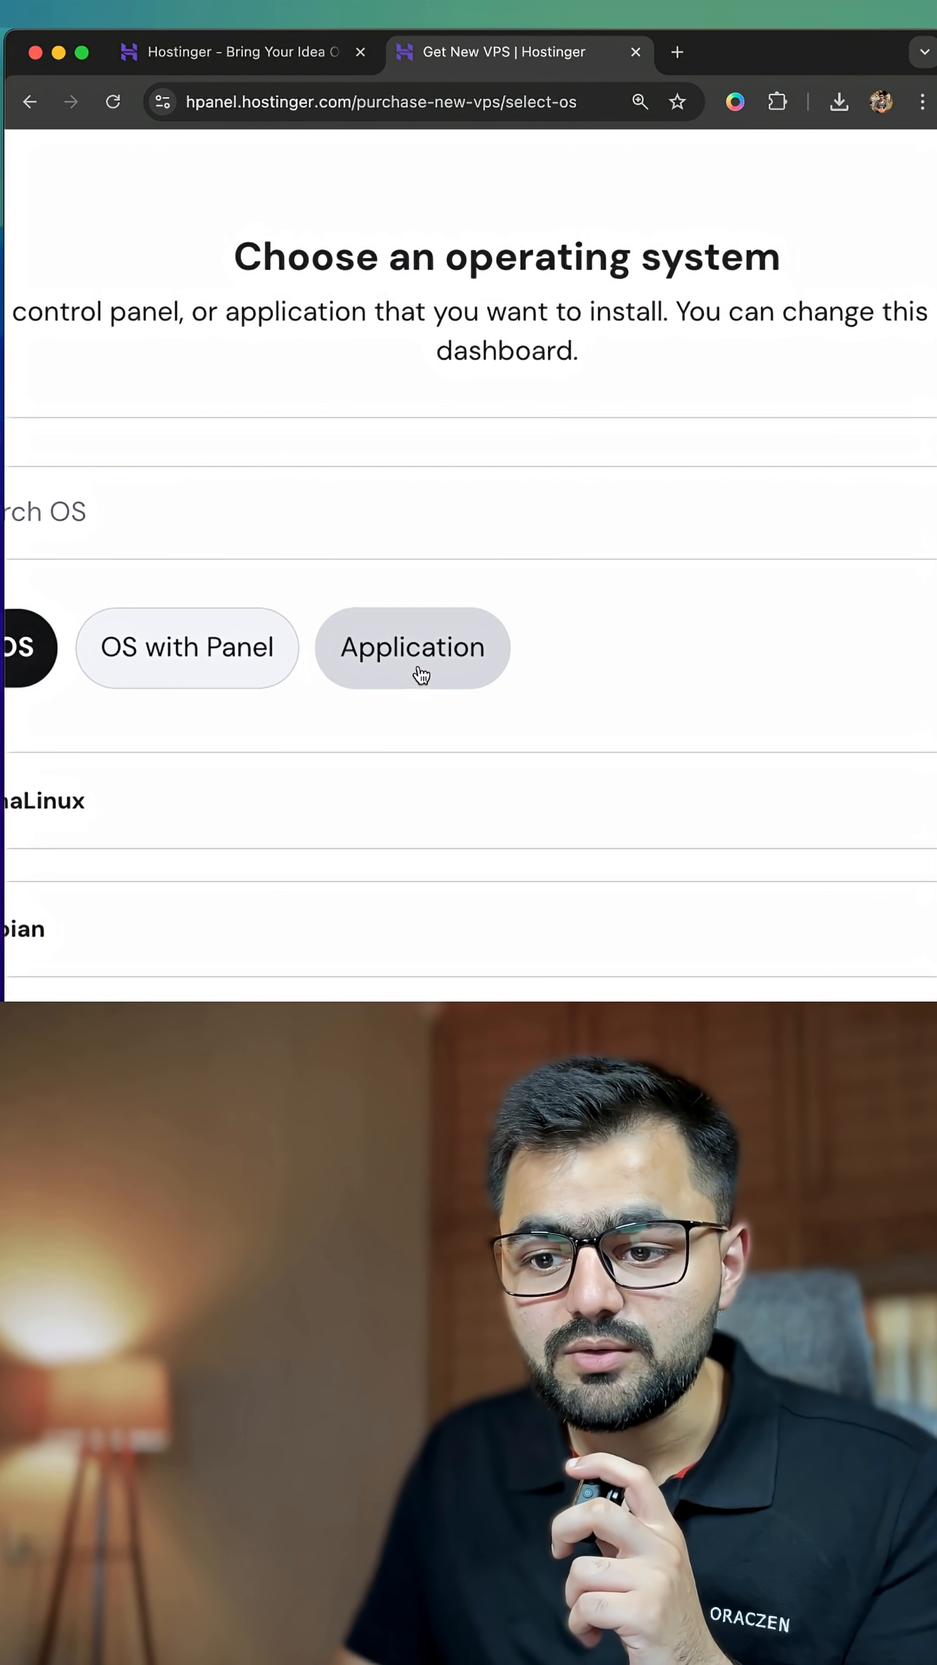
Step: Filter to applications, search 'n8n' and select the plain n8n image for the server
click(412, 647)
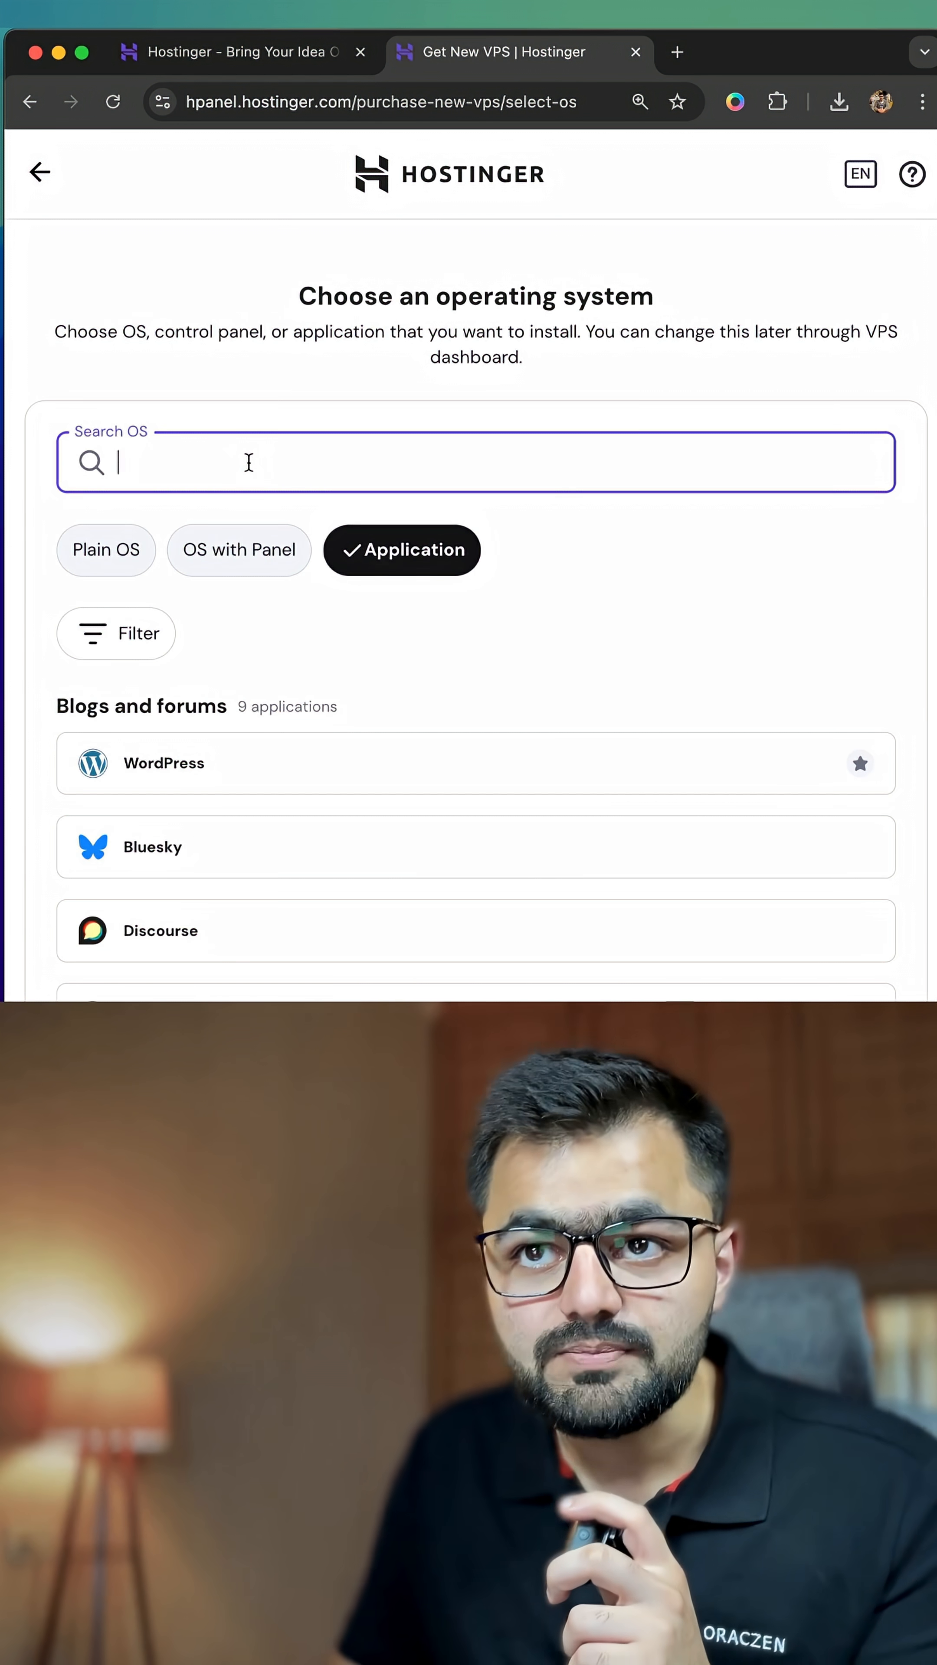
text(n8n)
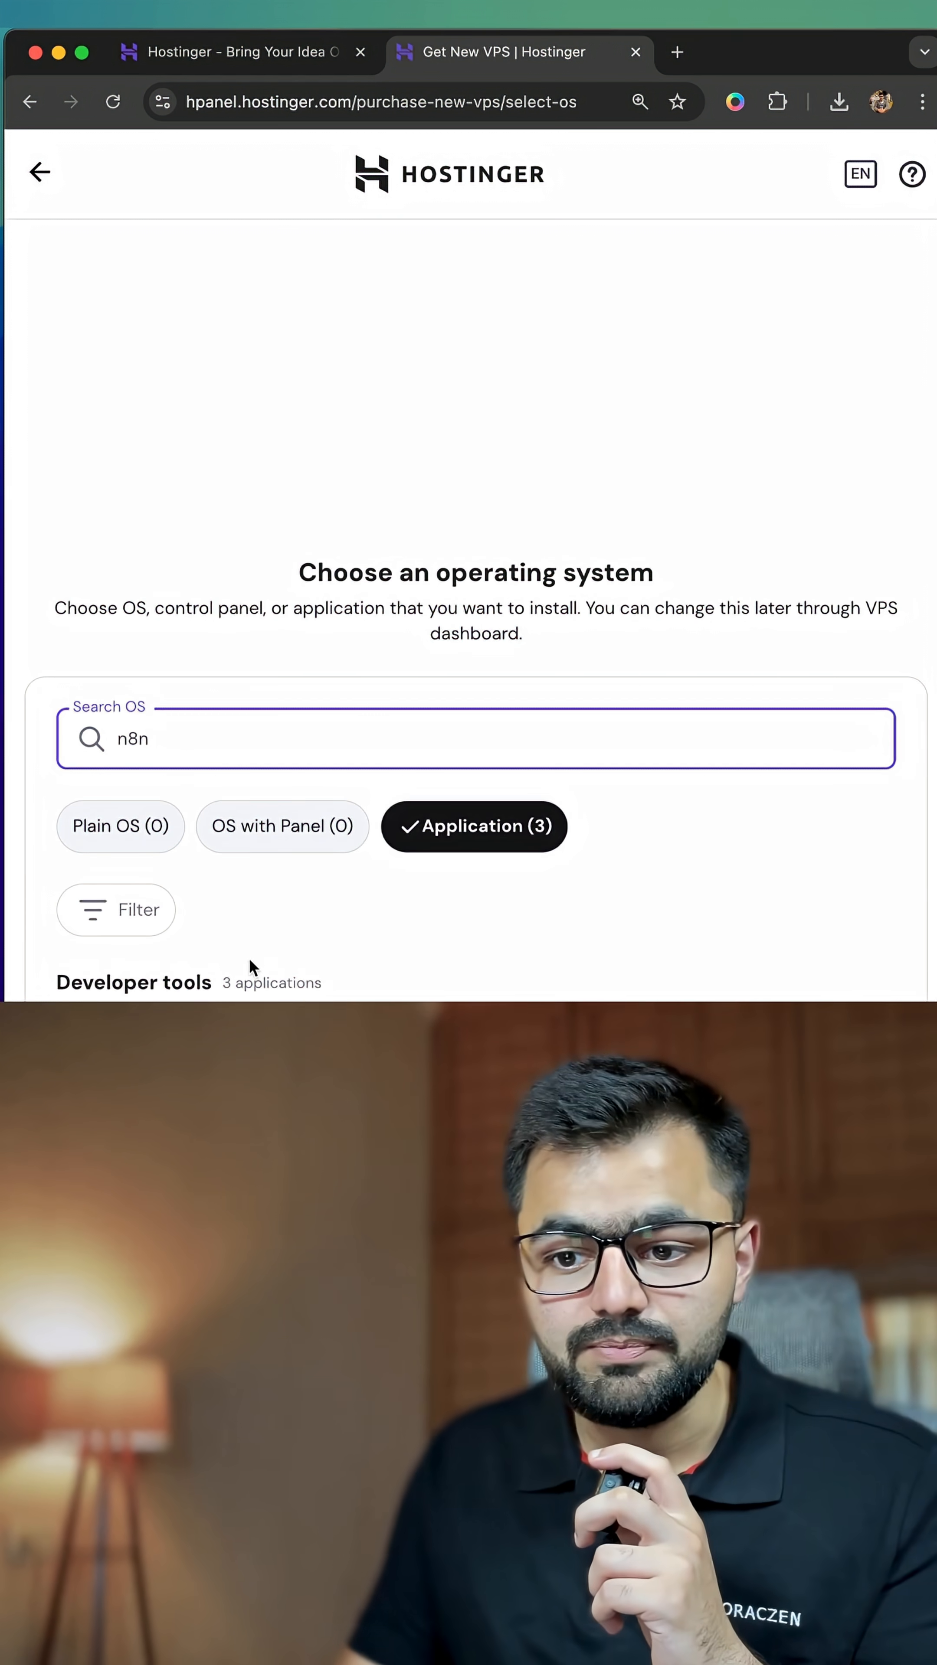
scroll(down, 3)
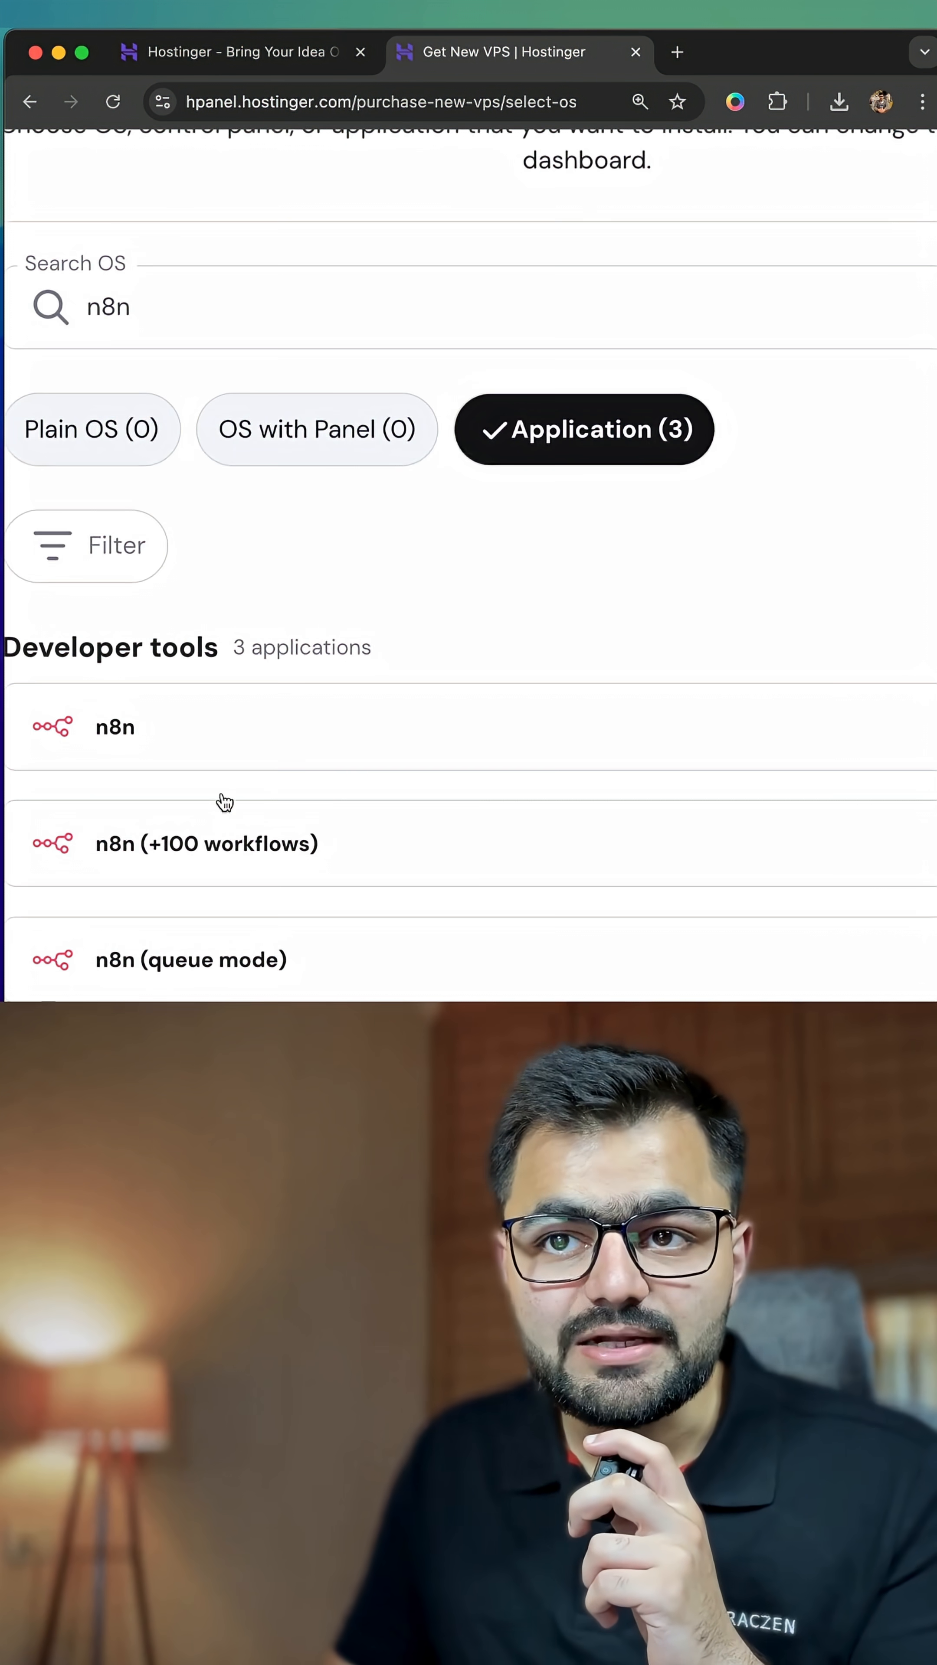
click(115, 726)
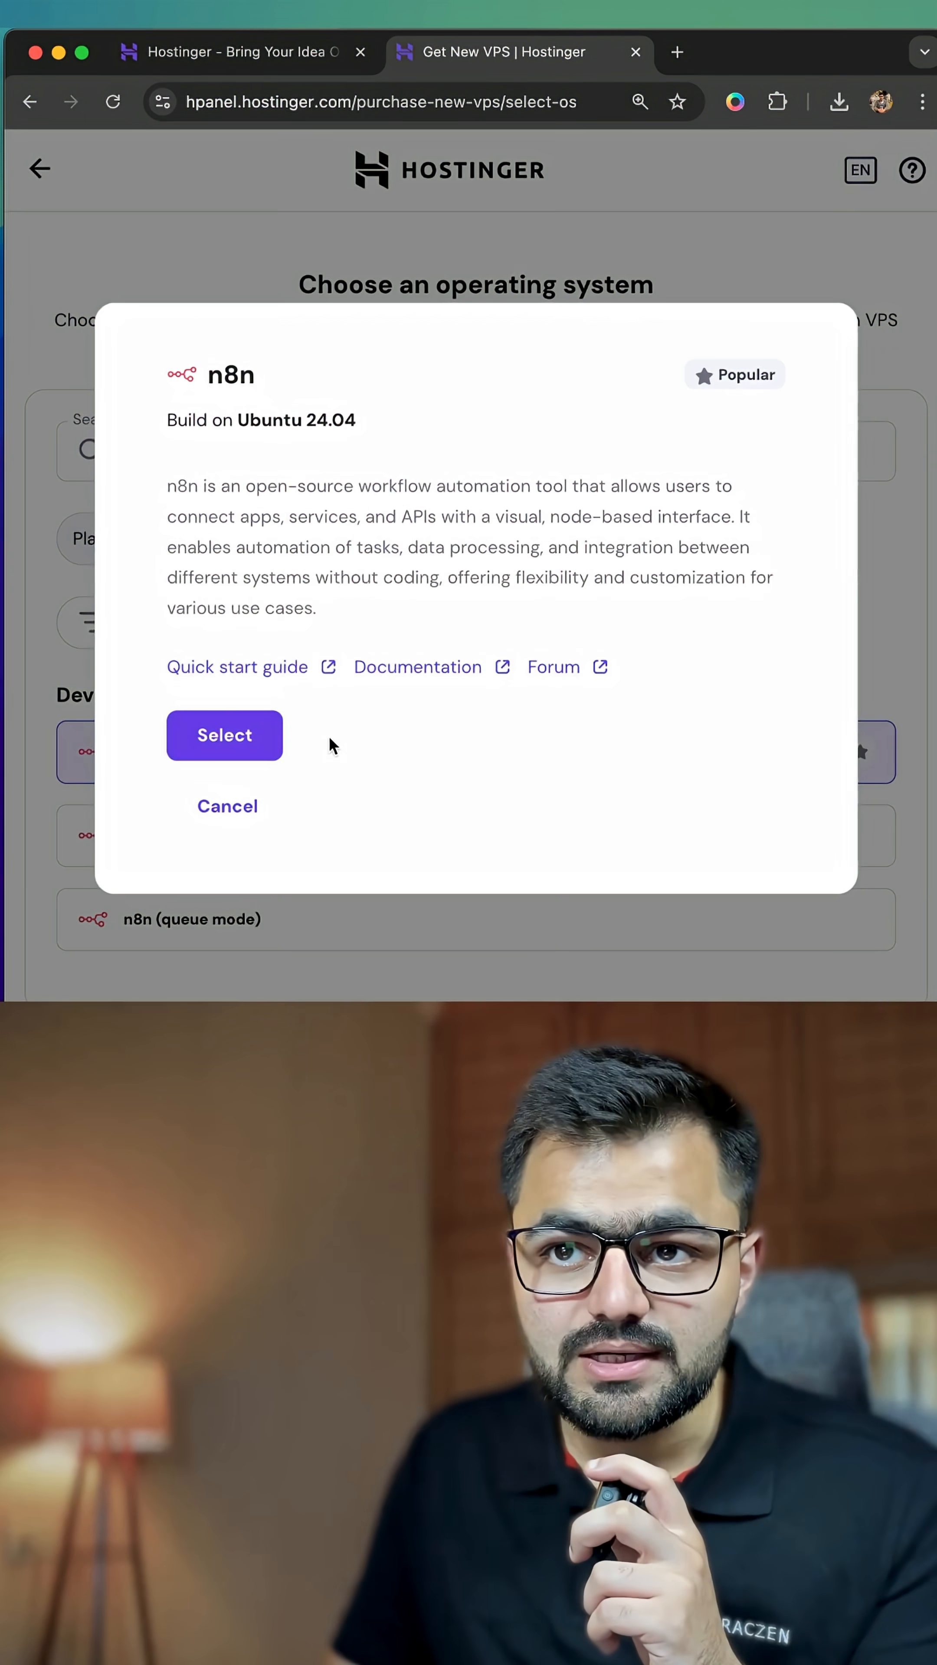
click(223, 734)
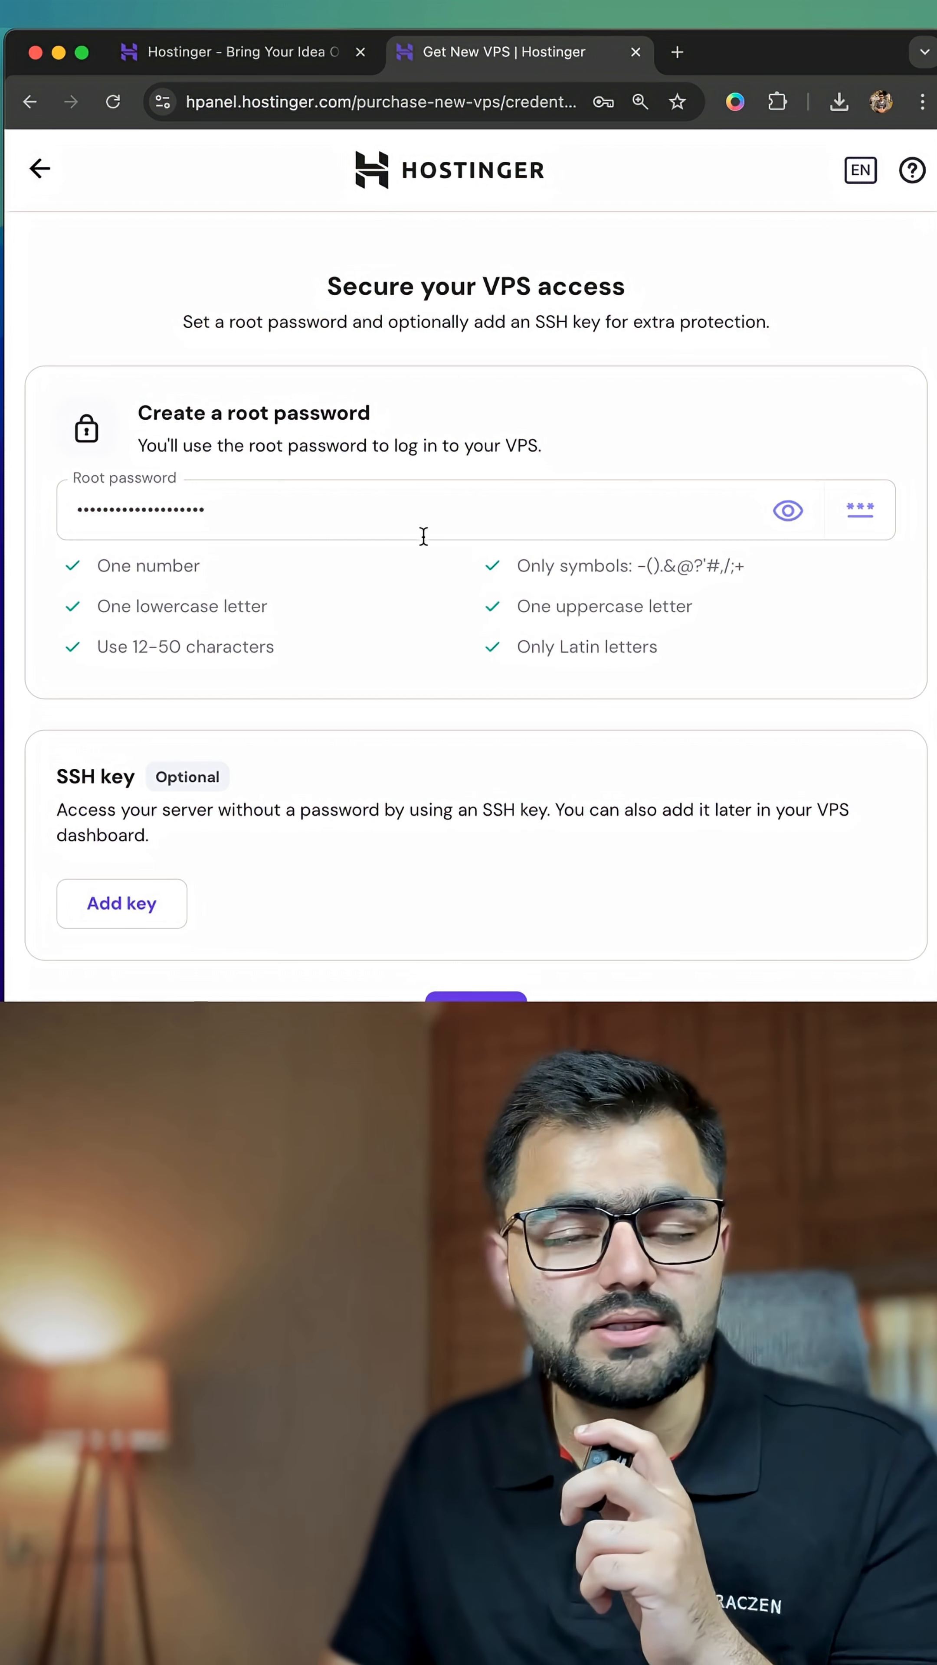
Step: Continue past the root password step to the additional features page
click(476, 1003)
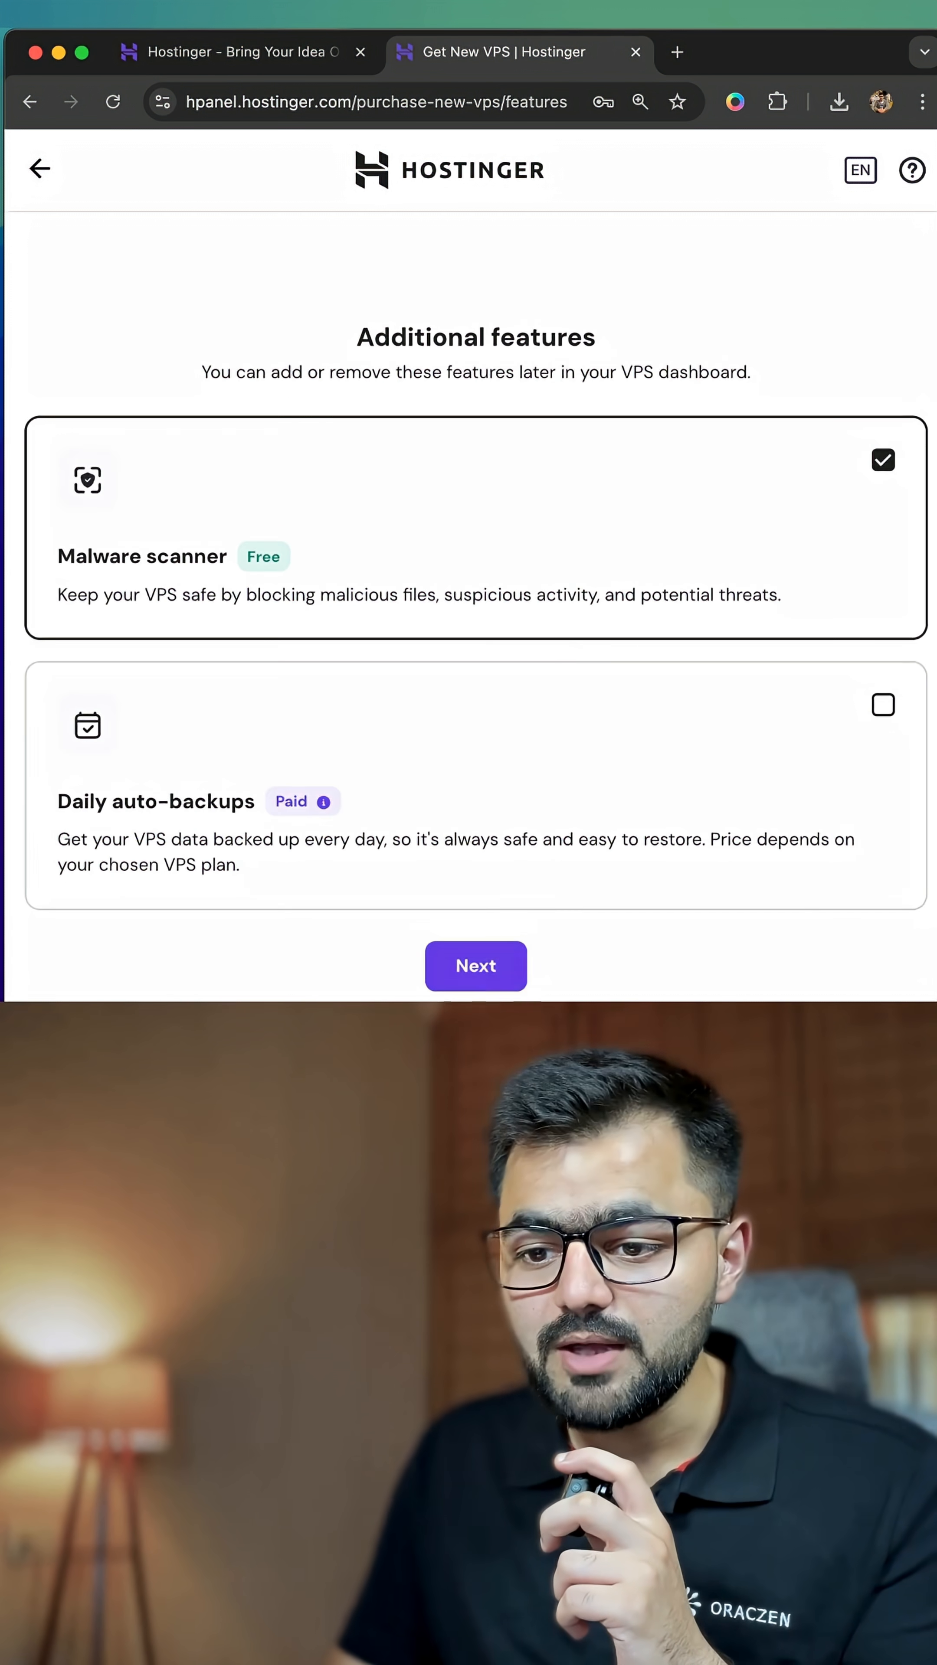
mouse_move(476, 966)
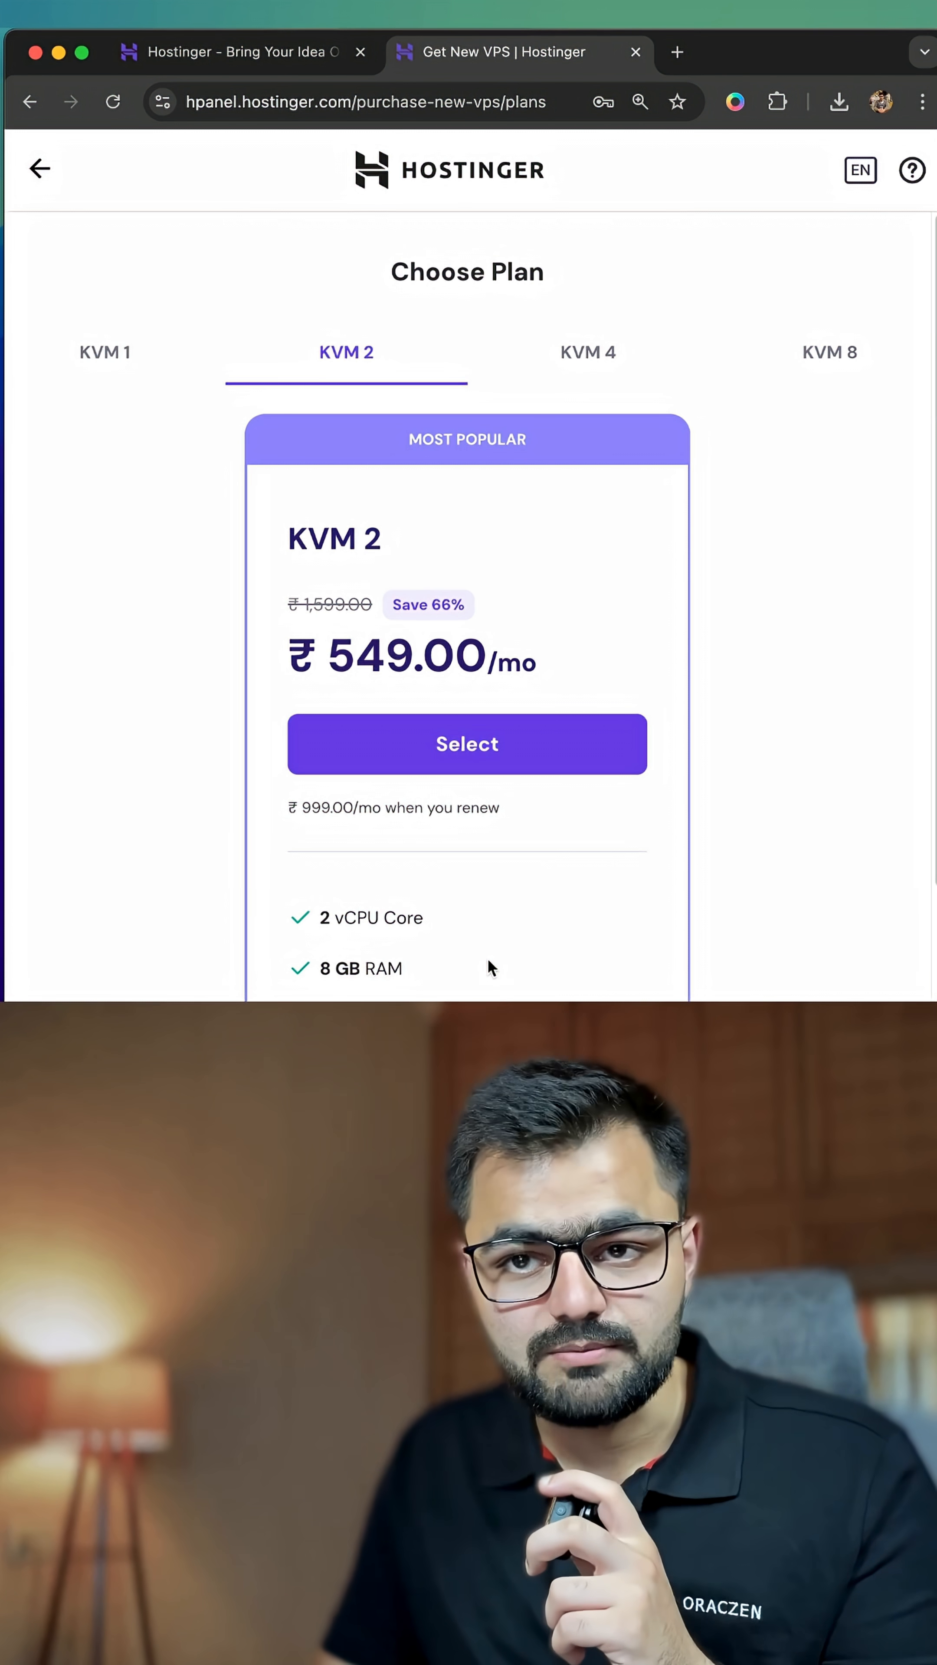
Step: Select the KVM 2 plan with 12-month billing (₹9,189.84 total) and reveal the coupon field
click(467, 743)
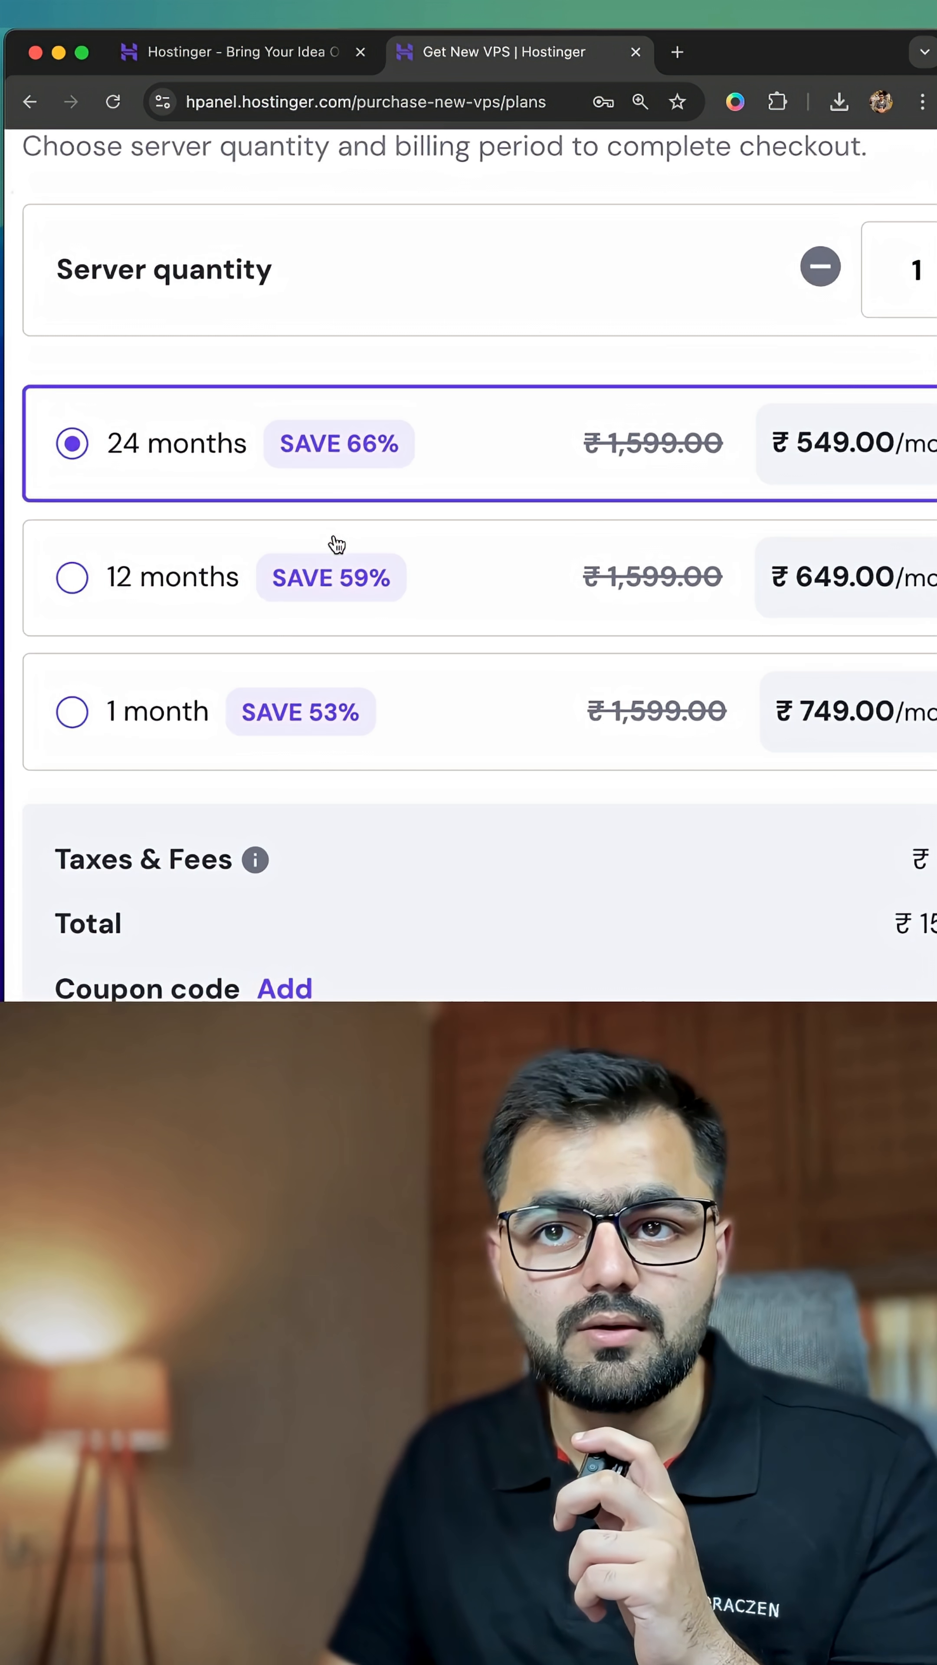
click(71, 577)
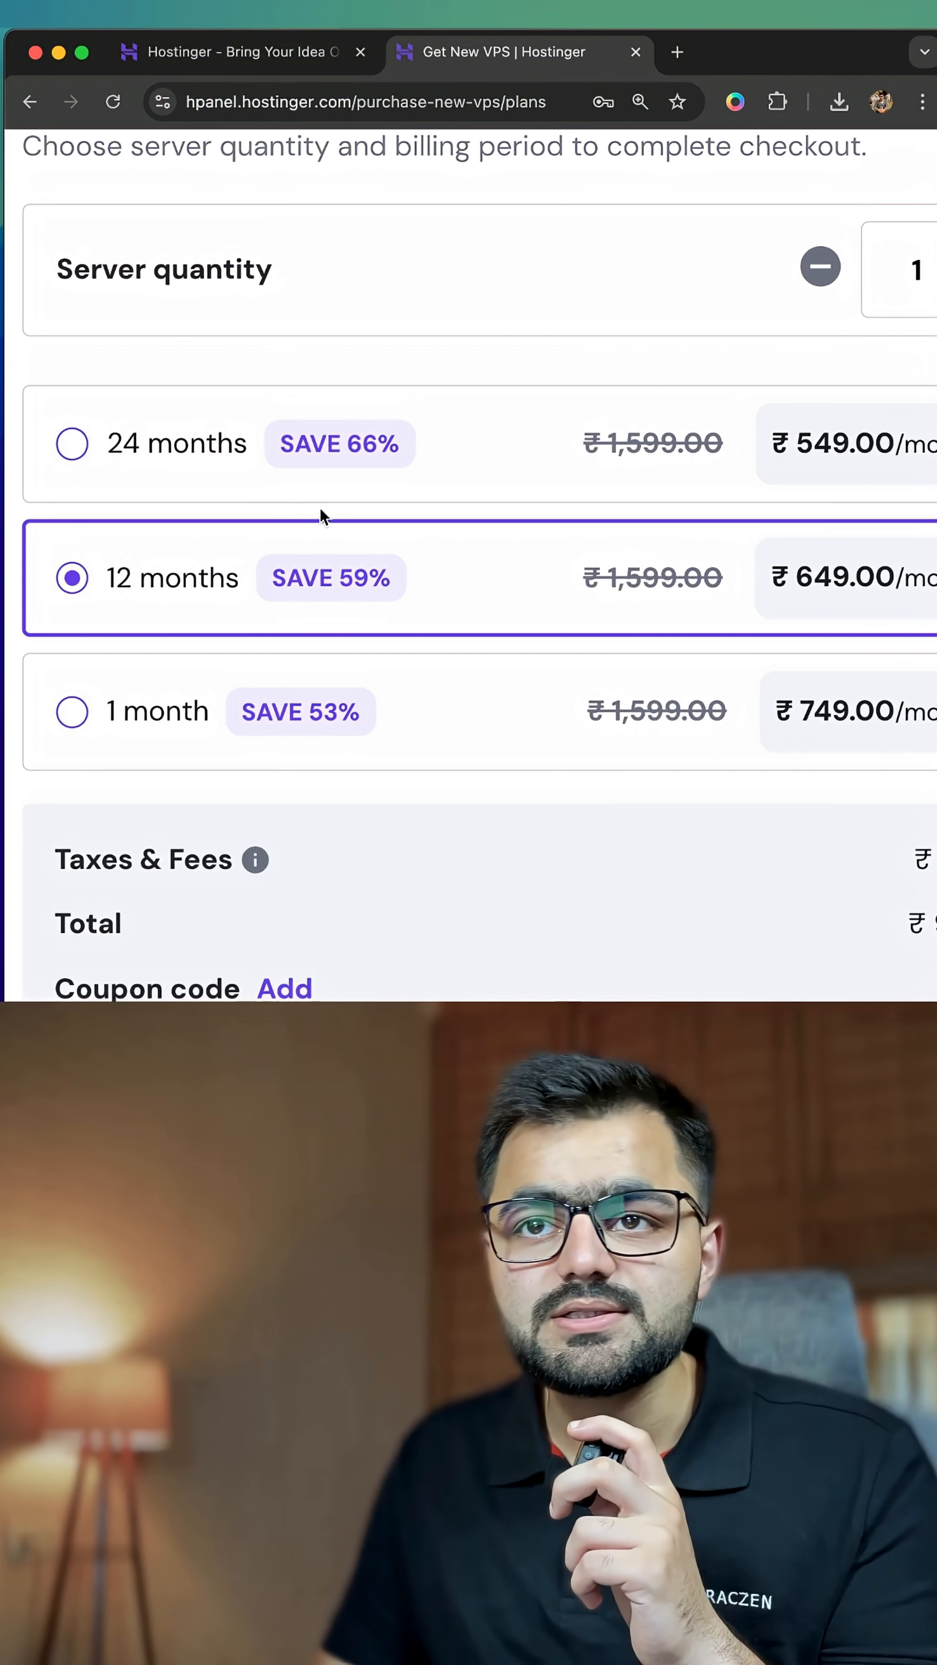
click(71, 444)
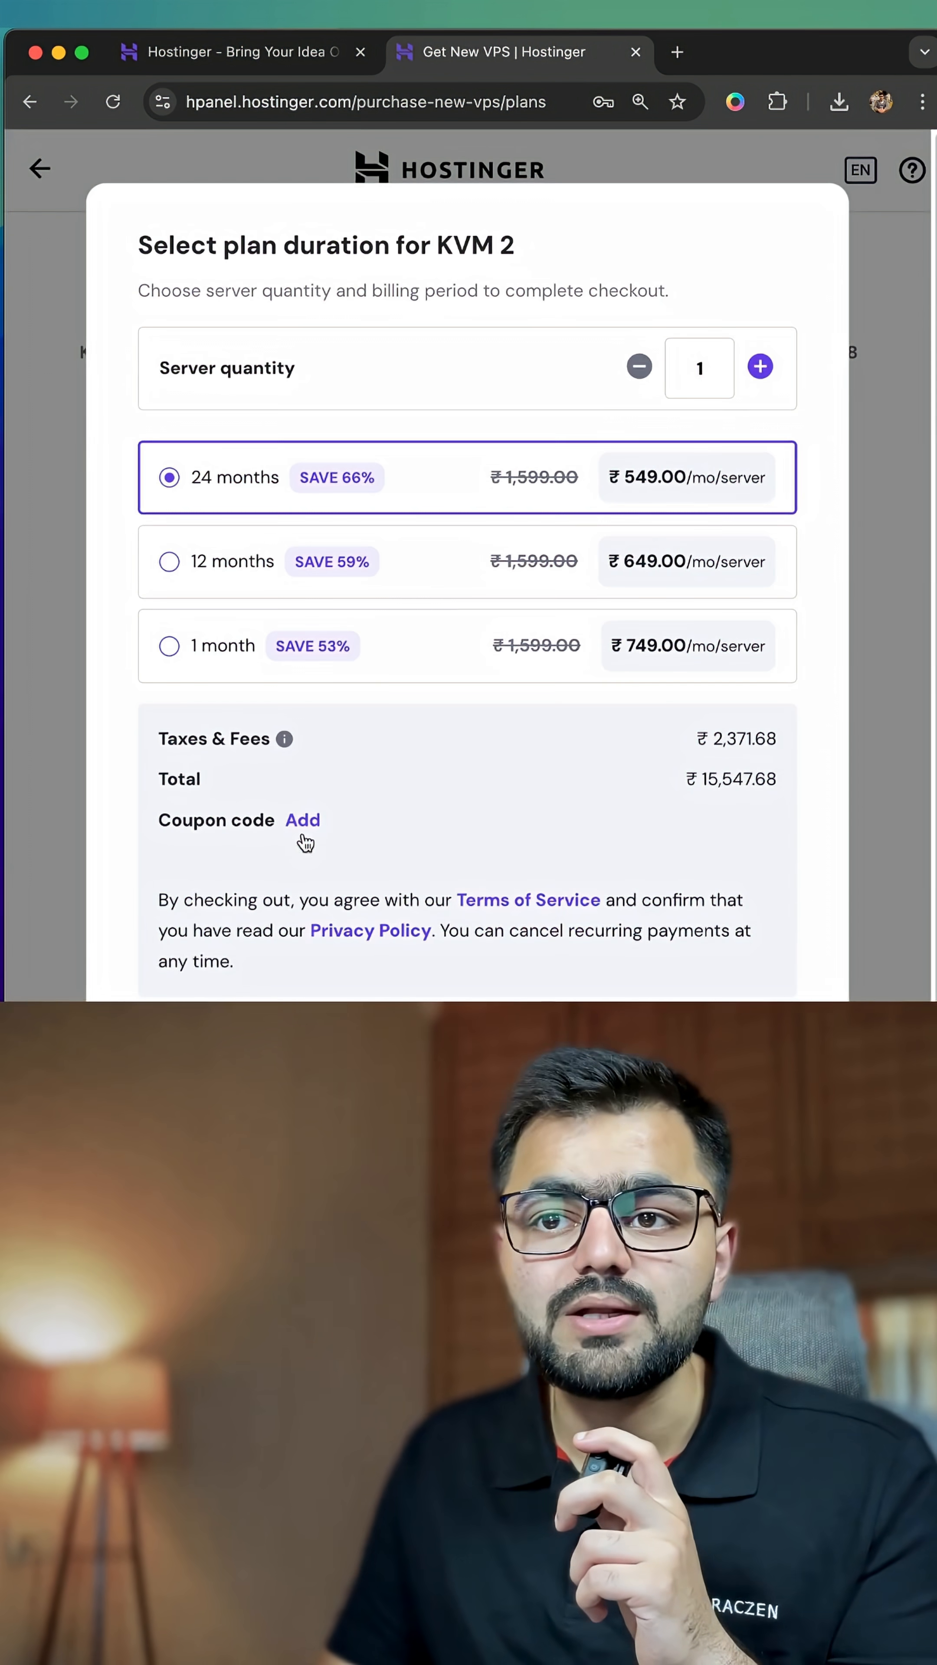
click(303, 820)
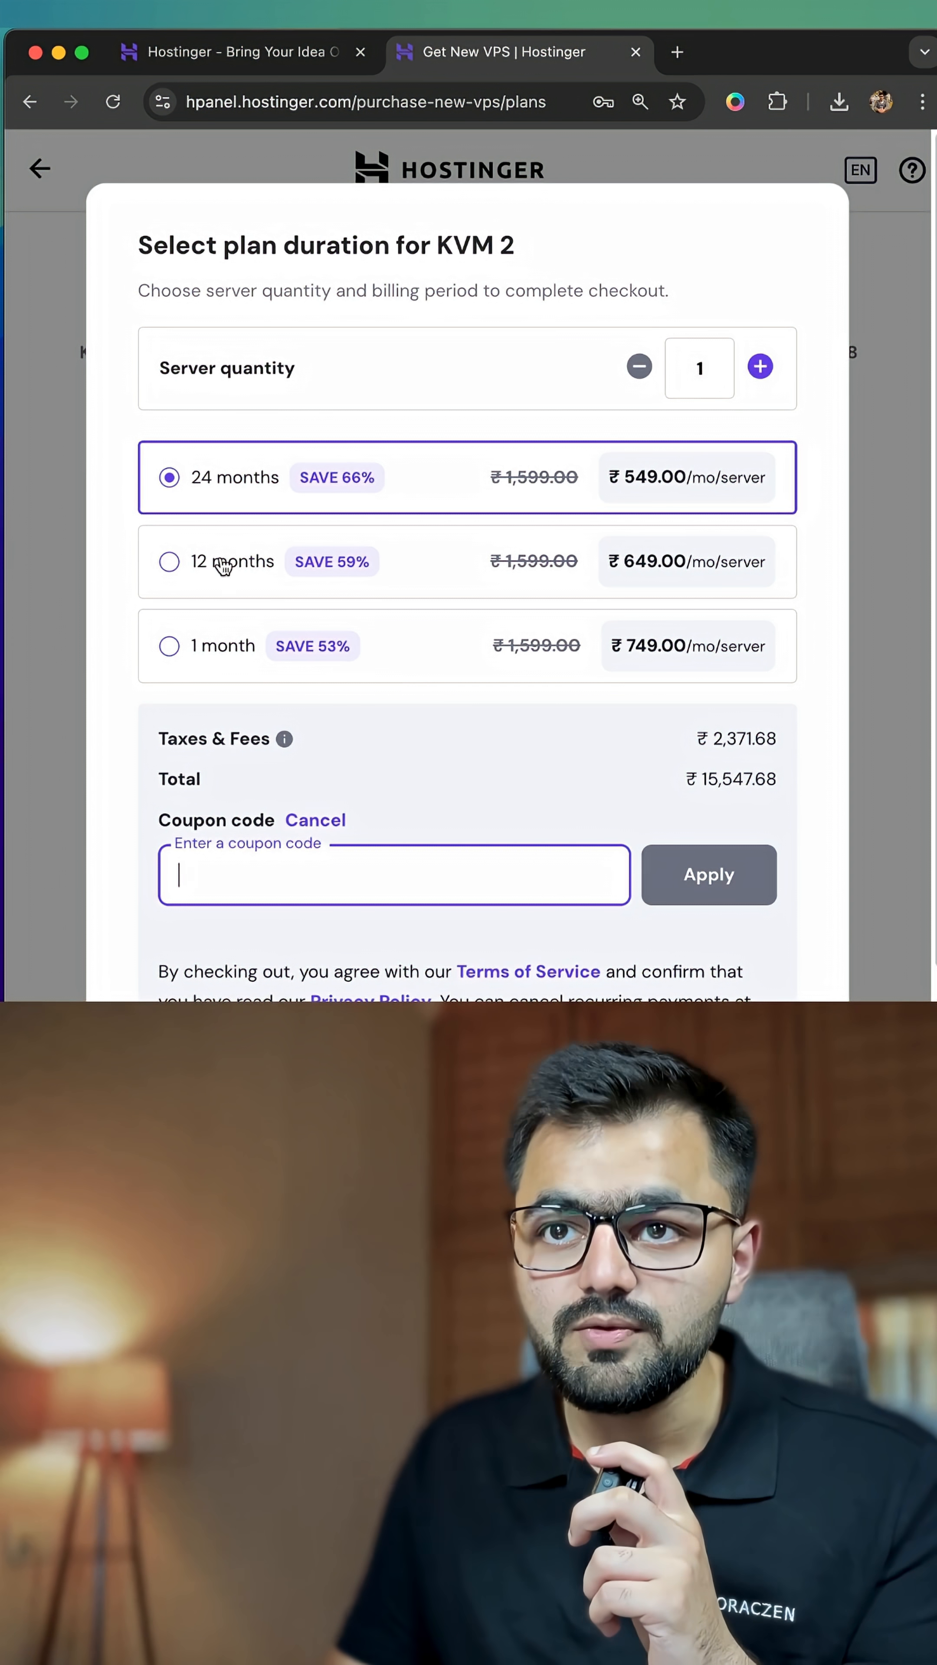
click(169, 561)
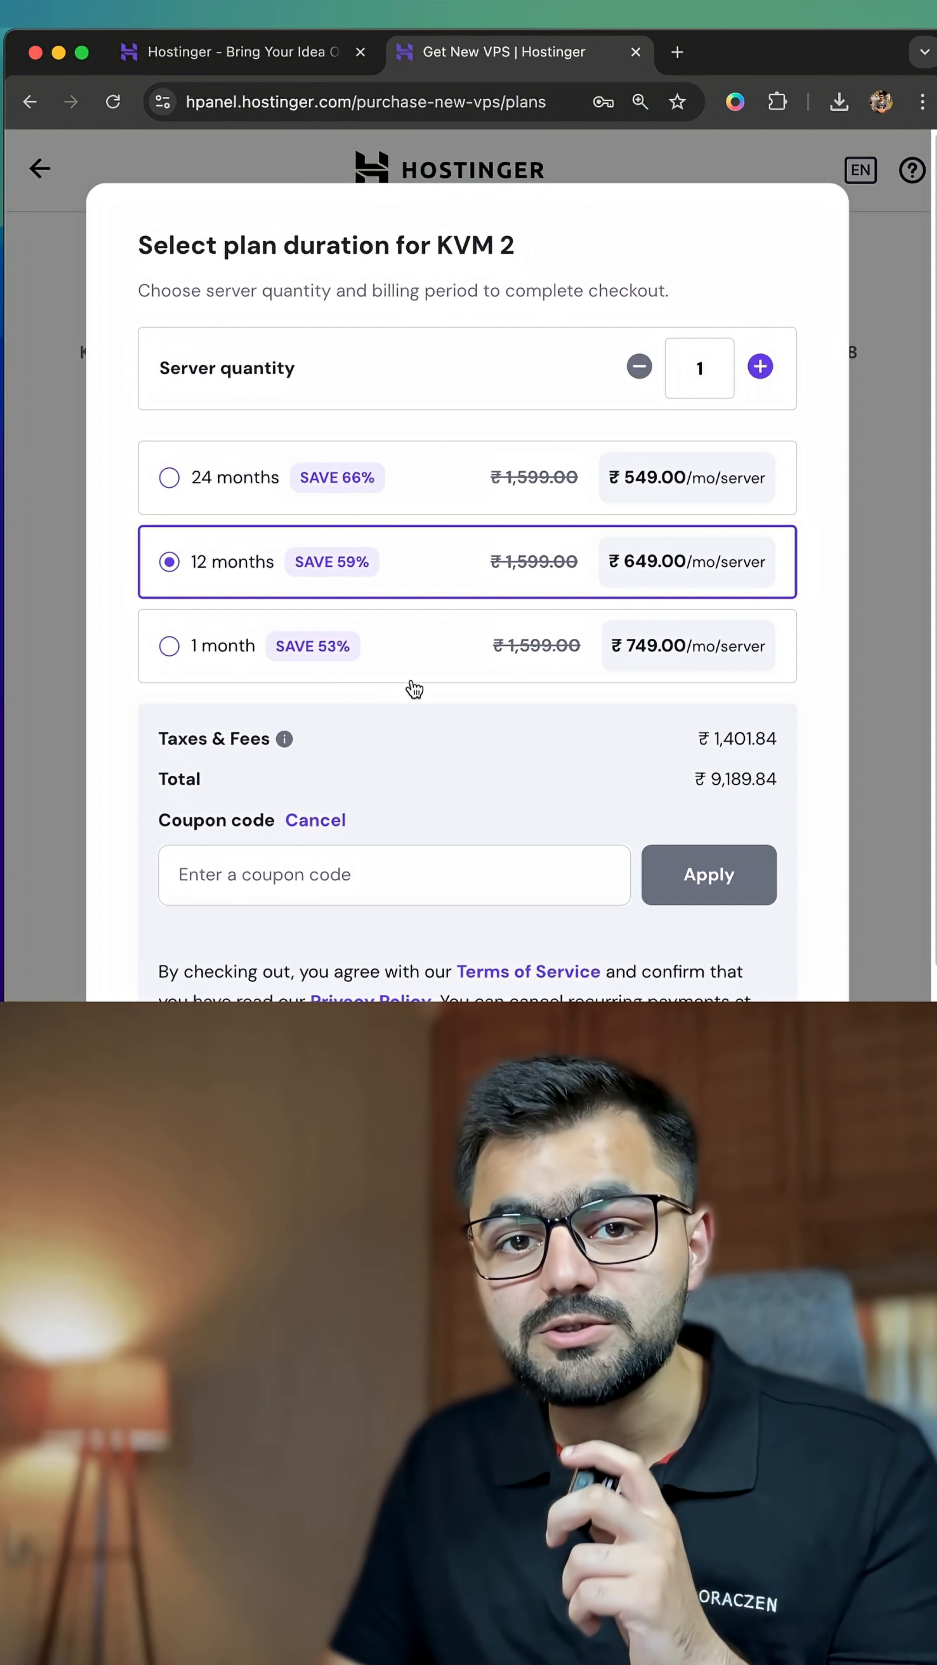
mouse_move(895, 476)
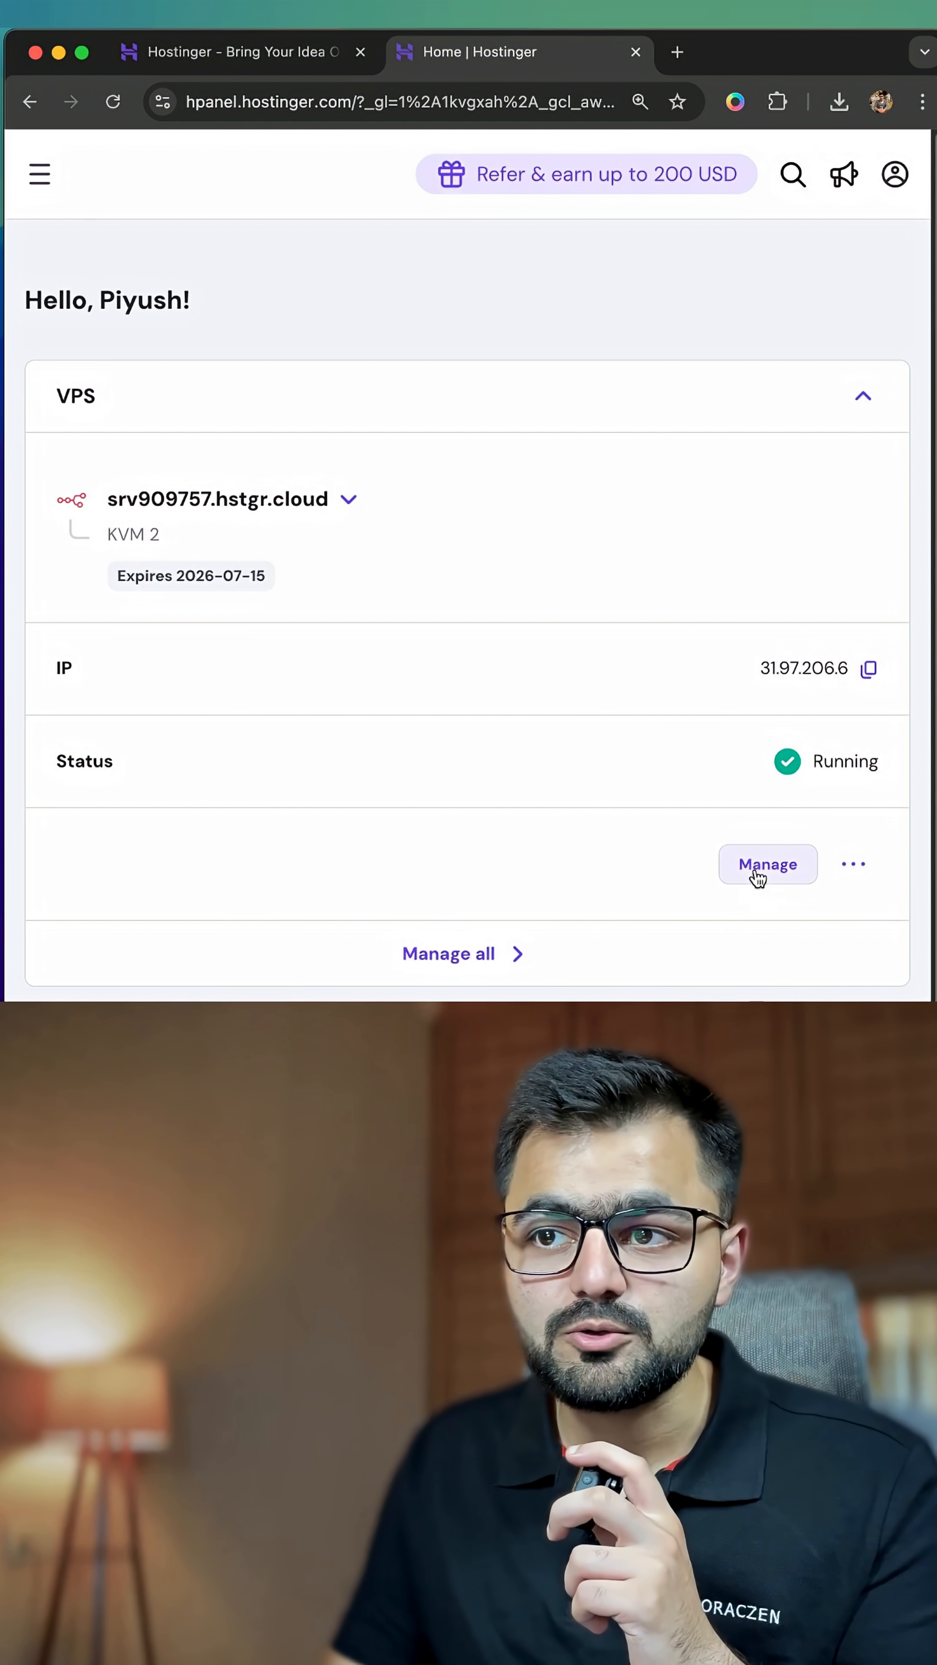
Step: Manage the srv909757 server and launch its n8n app in a new tab
click(767, 864)
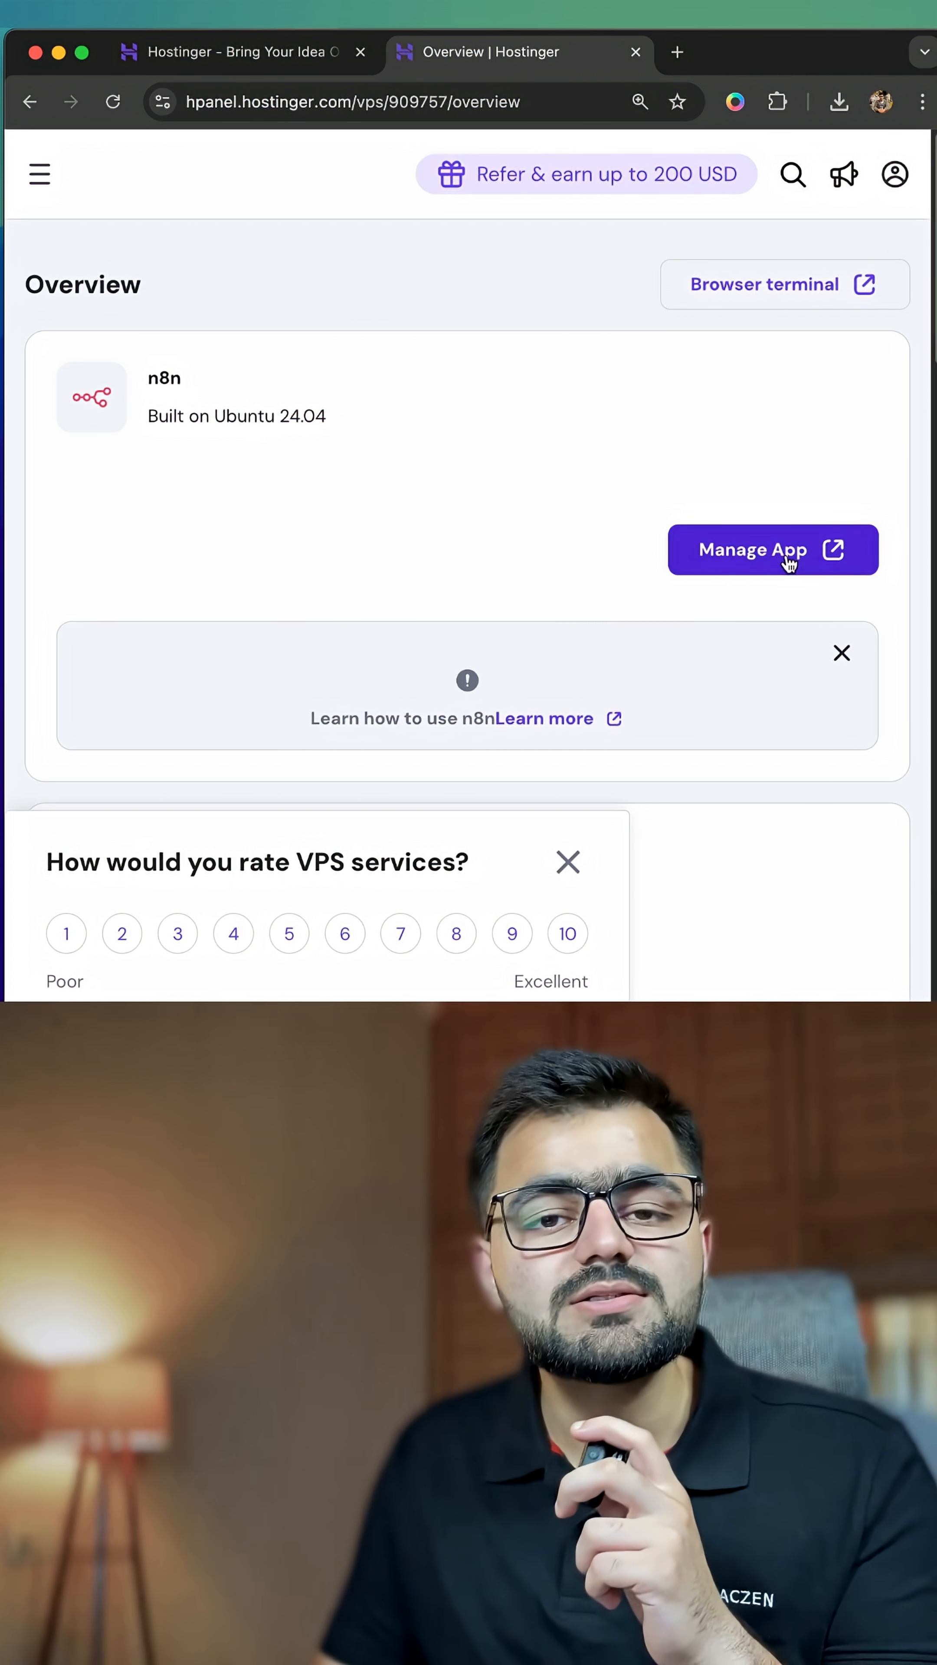
click(771, 549)
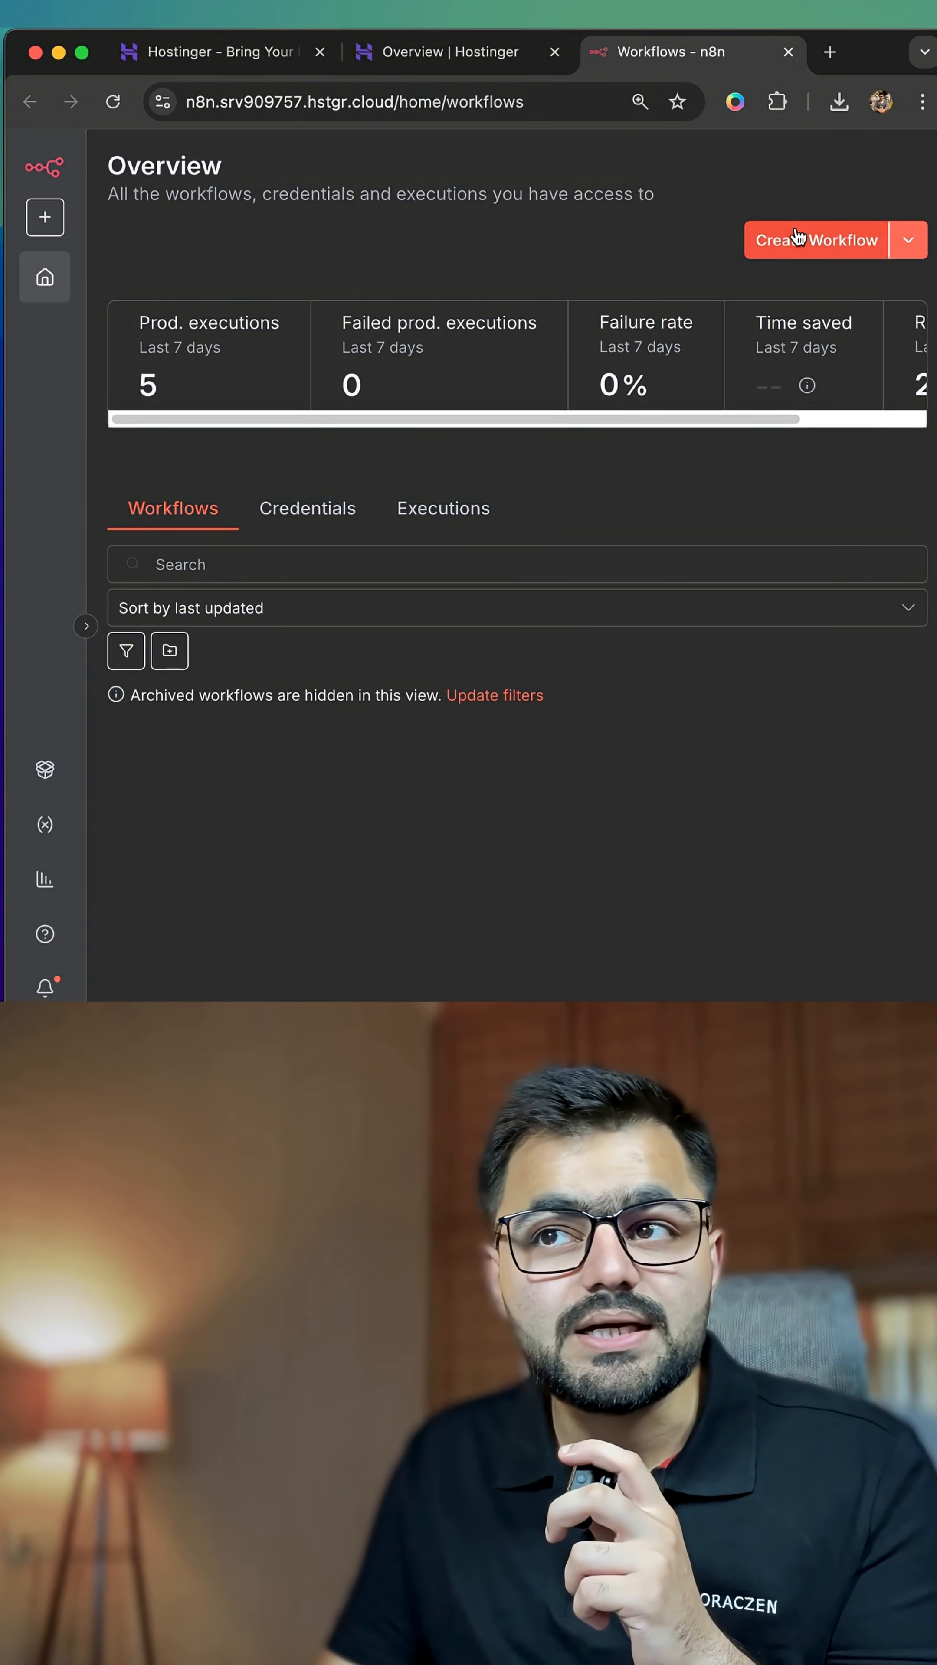
Step: Create a new blank workflow and bring up the trigger chooser for its first step
click(815, 240)
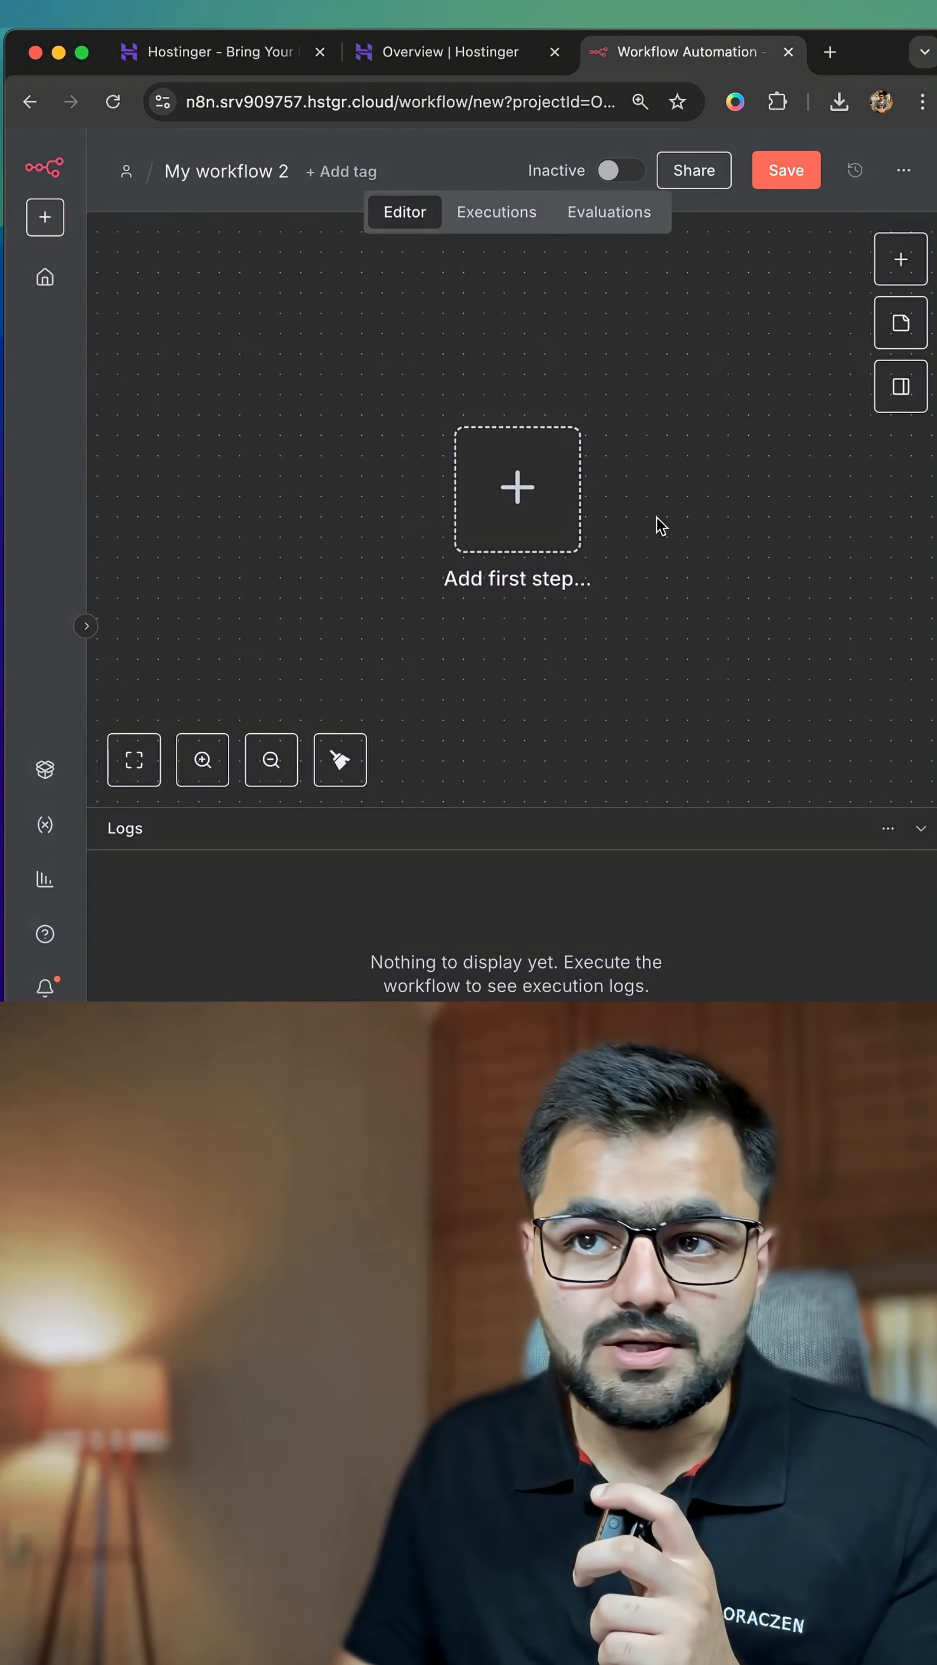
click(517, 489)
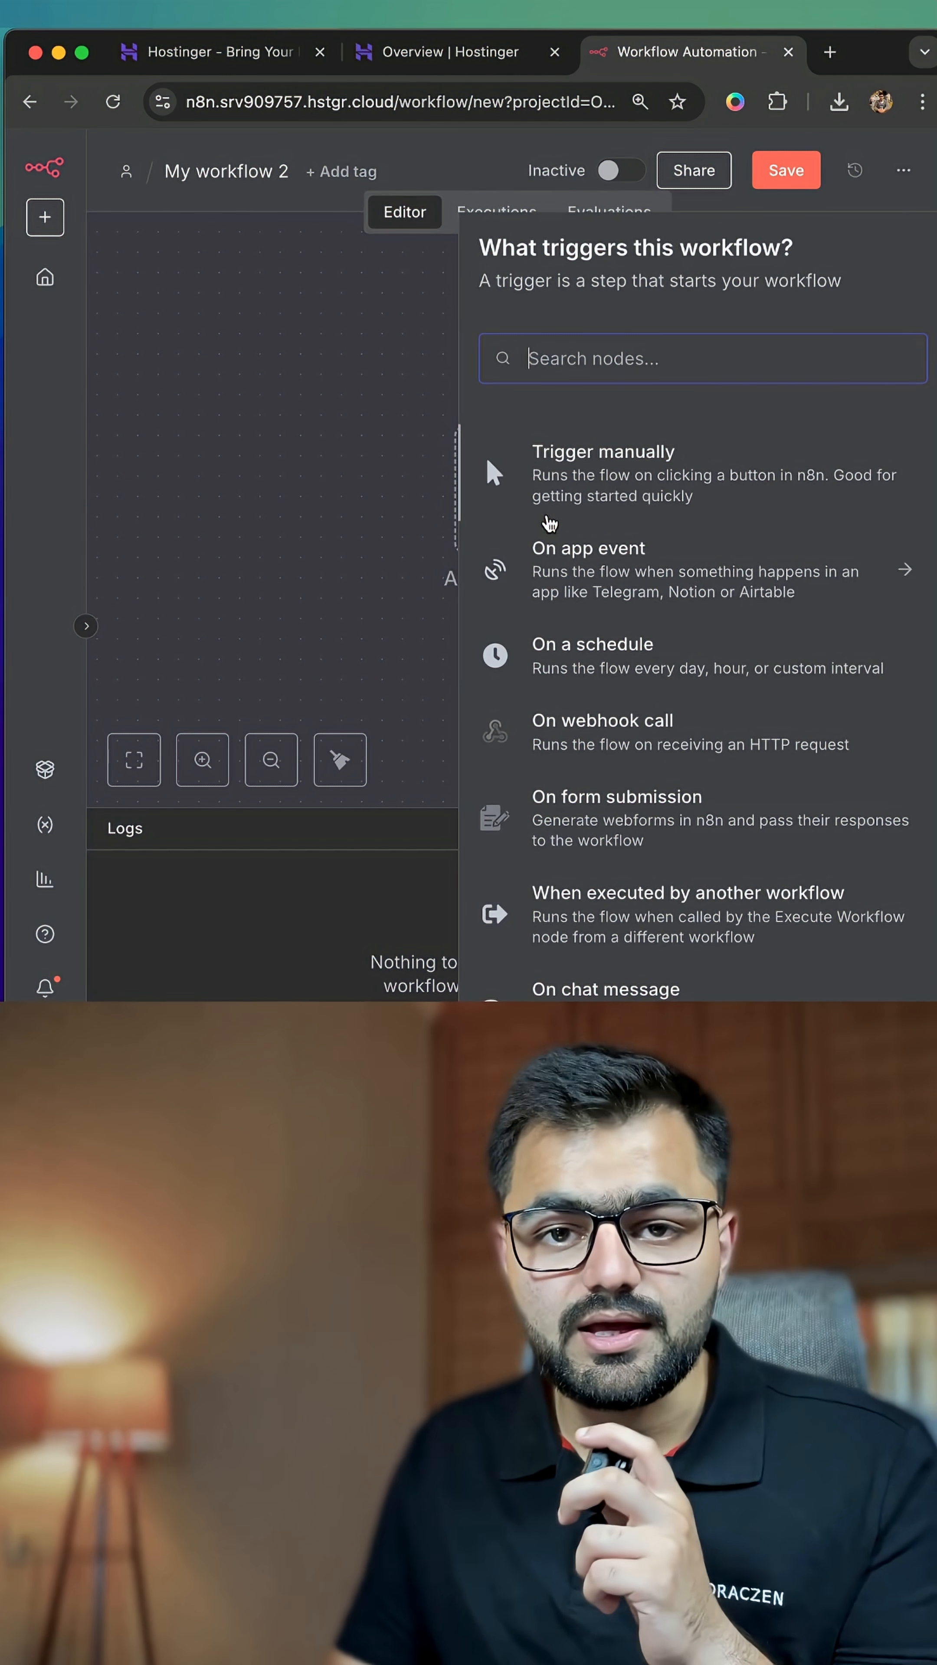